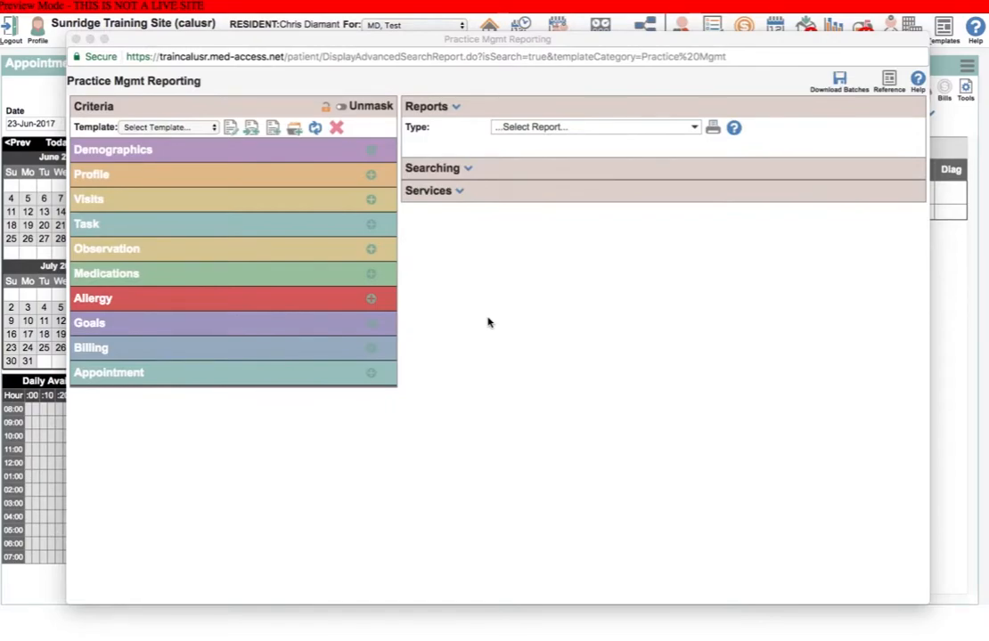
mouse_move(425, 213)
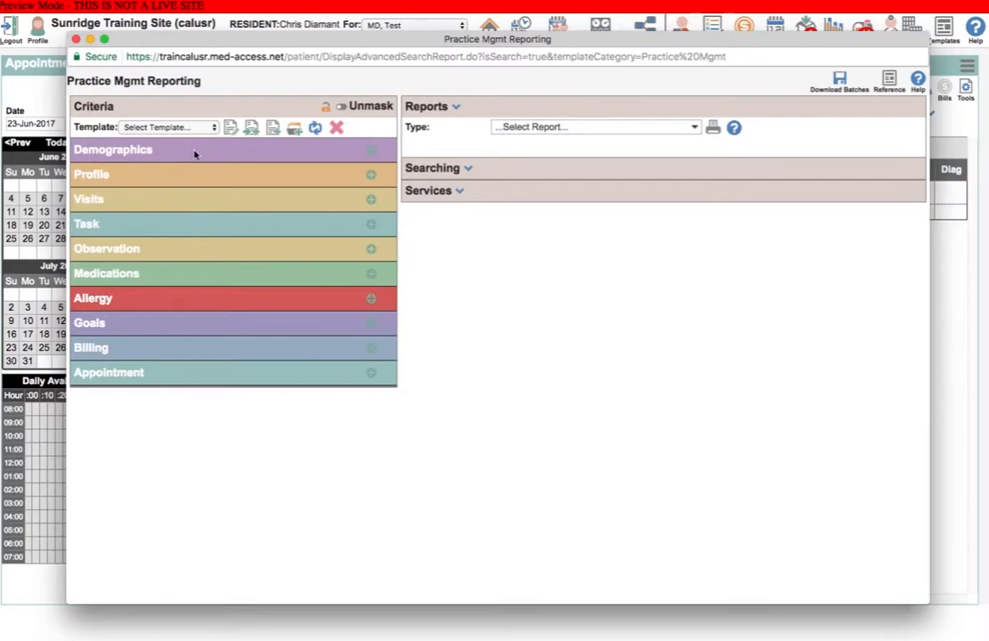
mouse_move(214, 383)
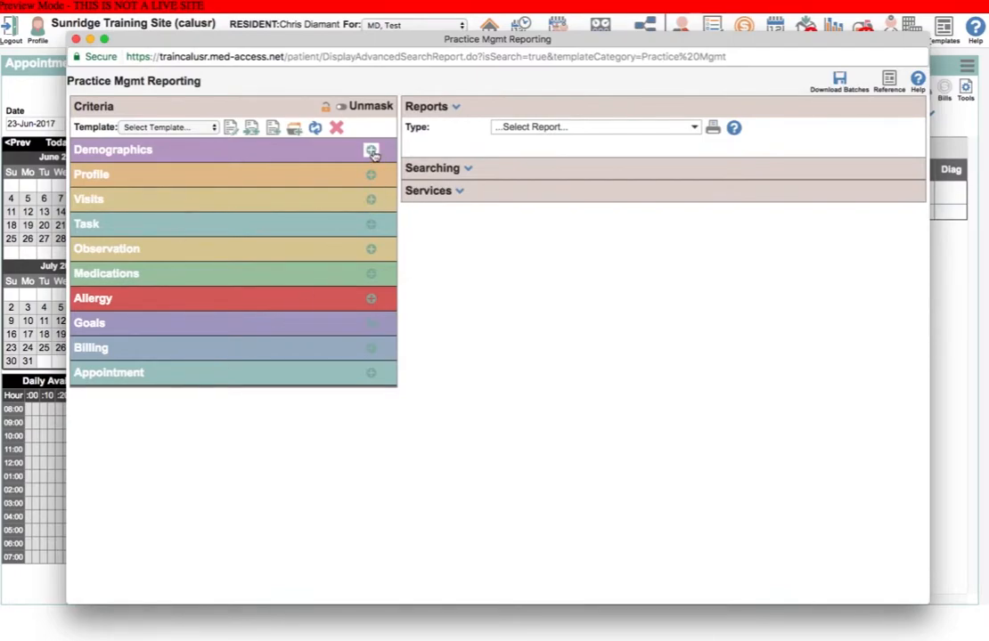
- Expand Demographics, pick a primary provider, and set provider group to SHC Docs + Procedure Room
left_click(371, 150)
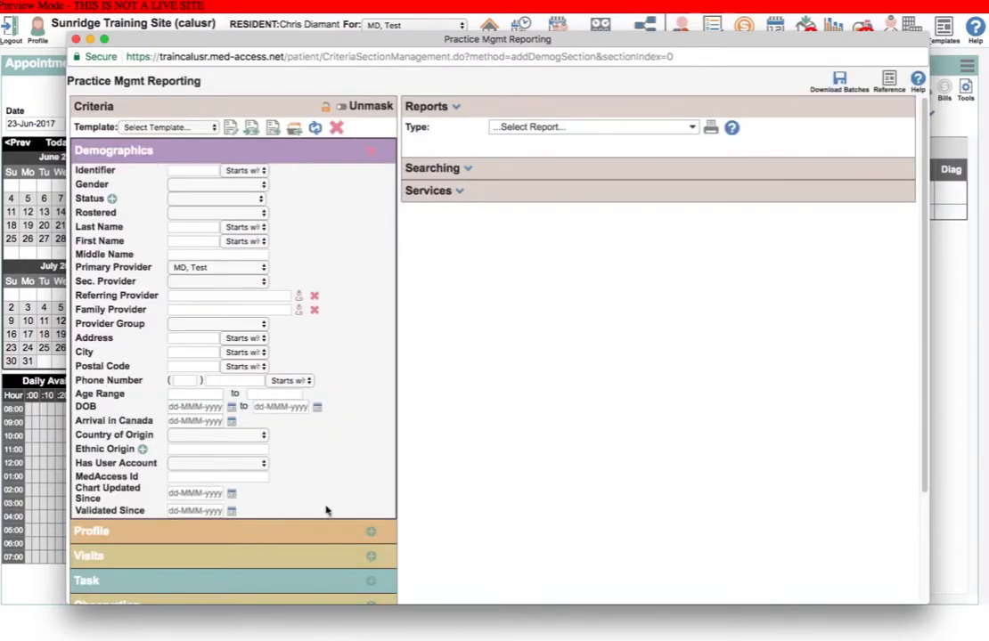
mouse_move(319, 211)
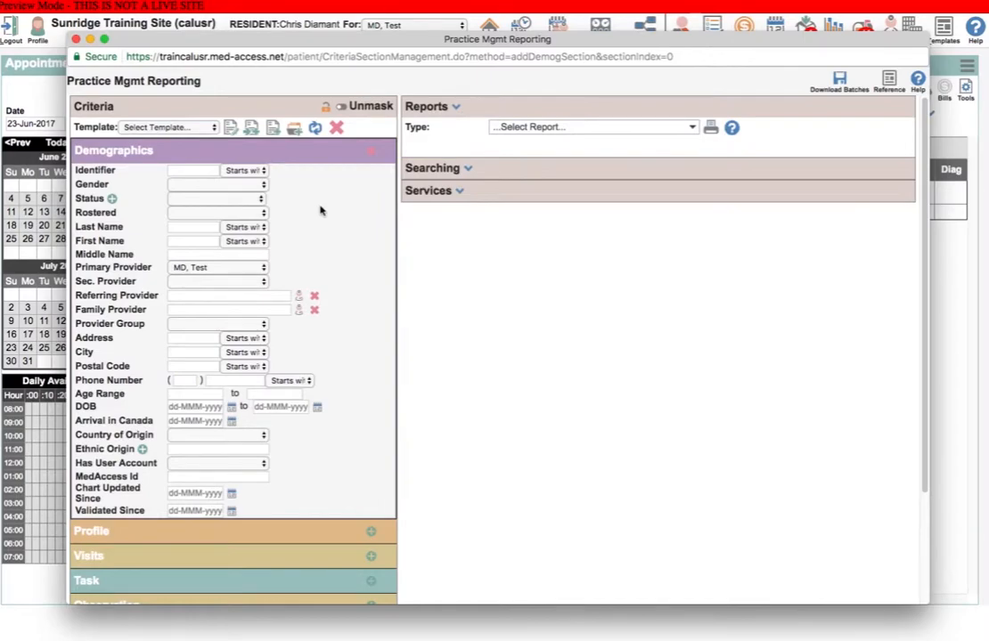
mouse_move(325, 227)
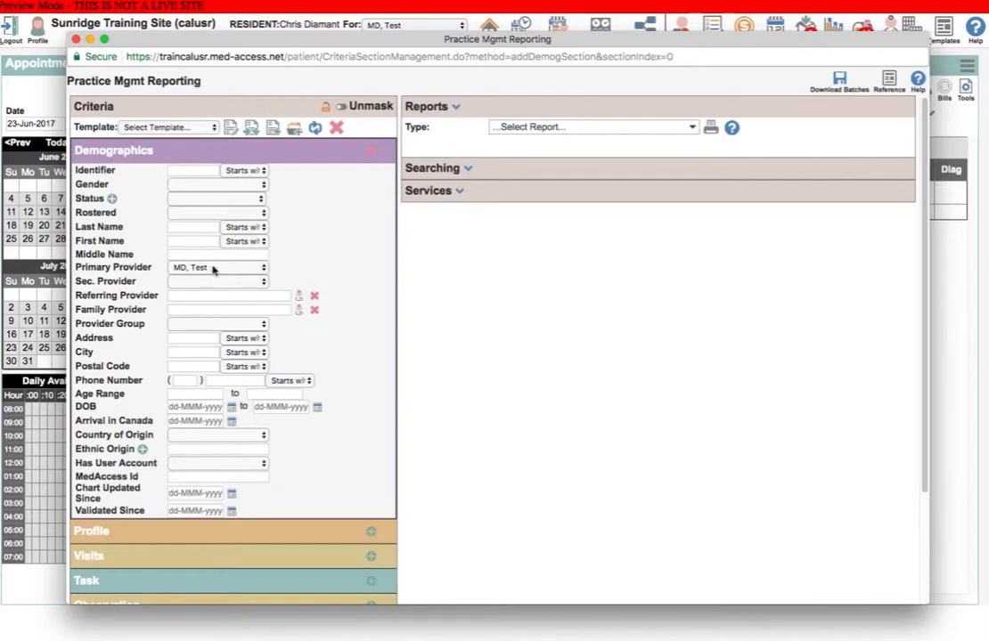
left_click(217, 268)
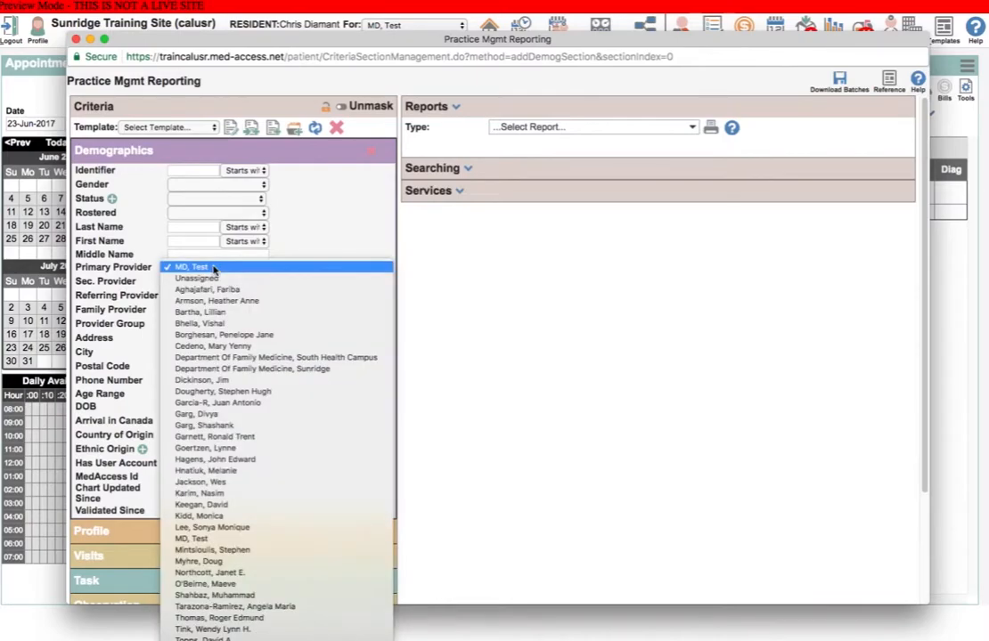
mouse_move(218, 334)
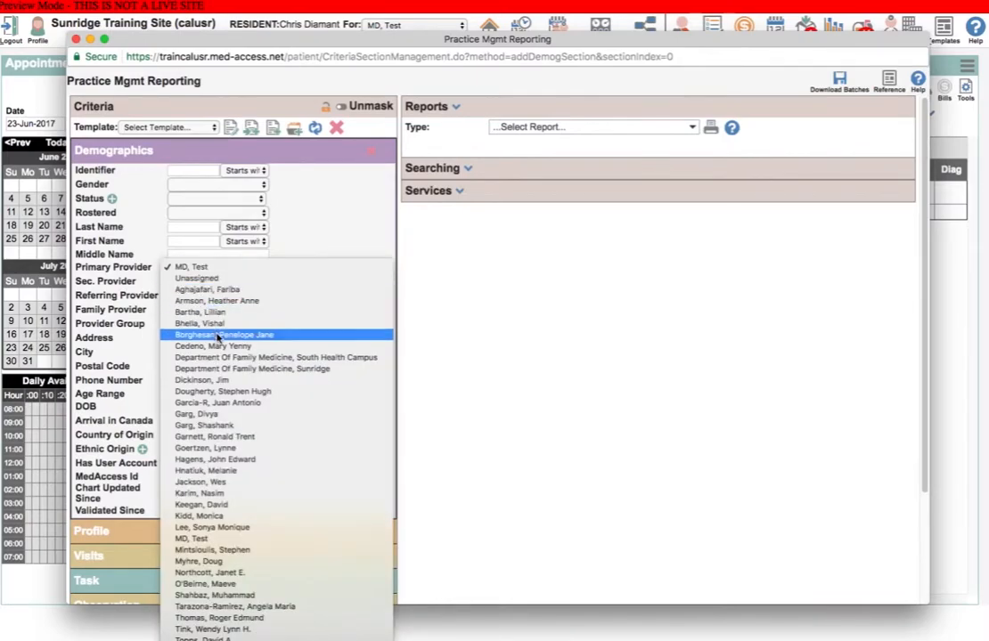
left_click(223, 334)
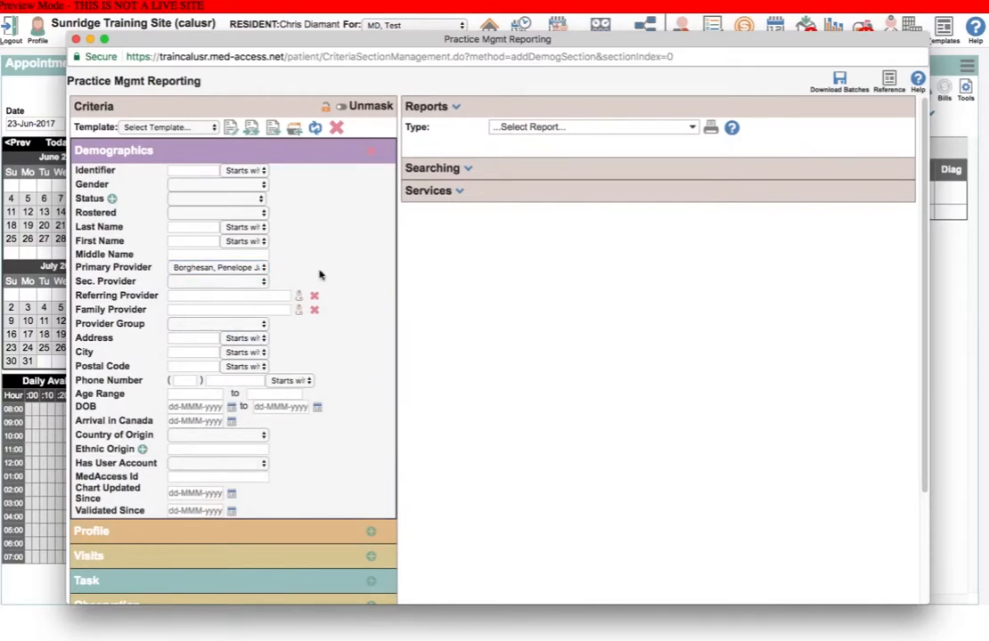
mouse_move(312, 270)
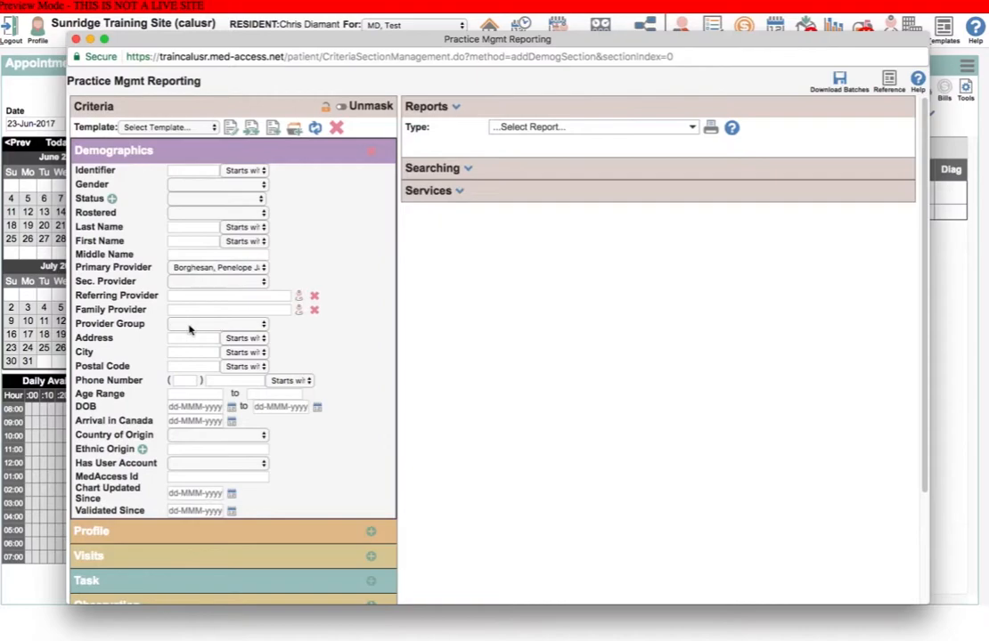
left_click(216, 323)
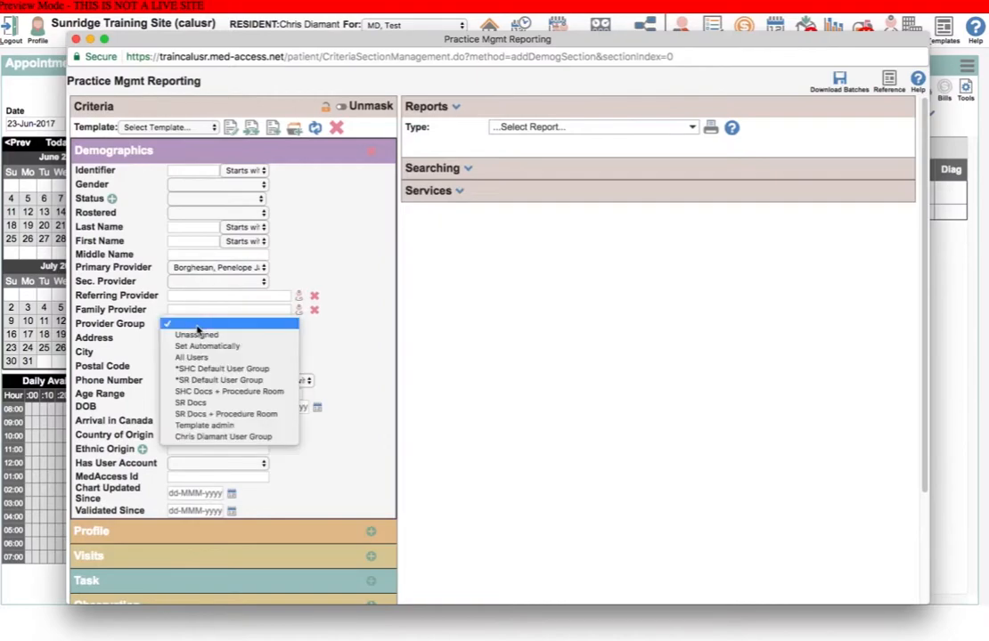
mouse_move(189, 402)
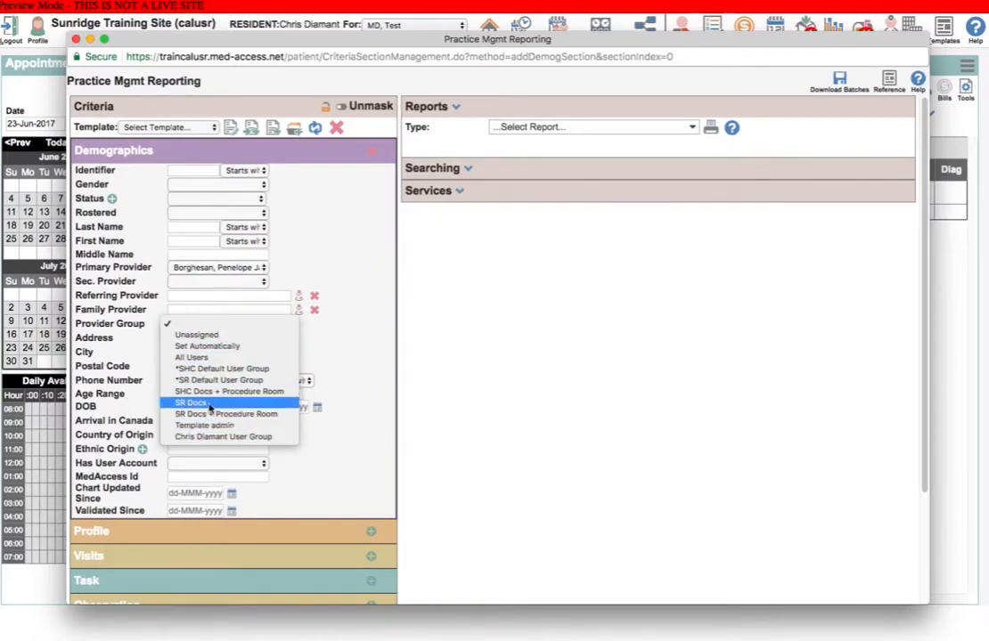
left_click(226, 391)
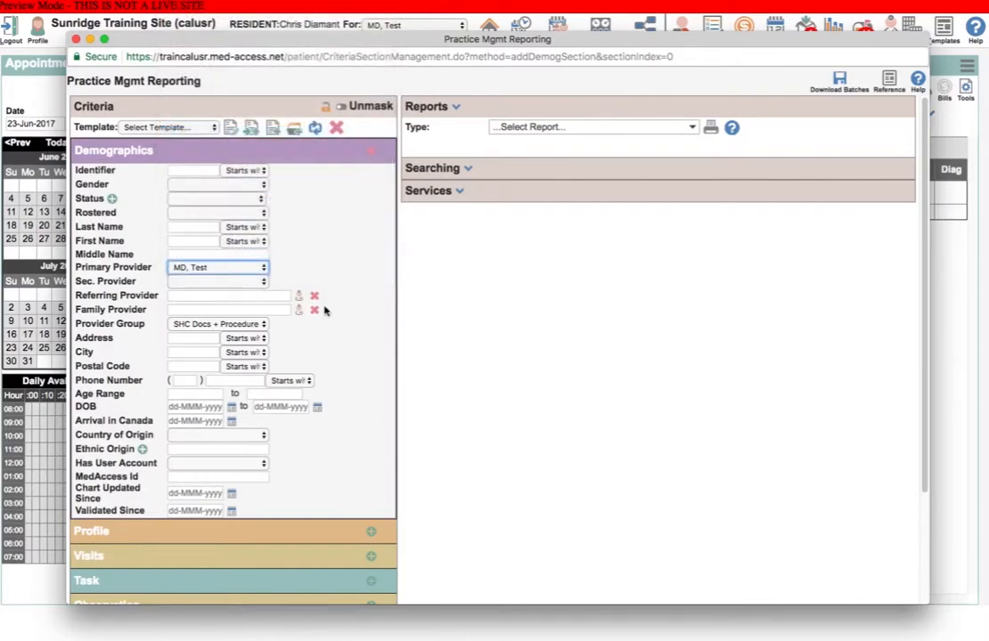
mouse_move(336, 185)
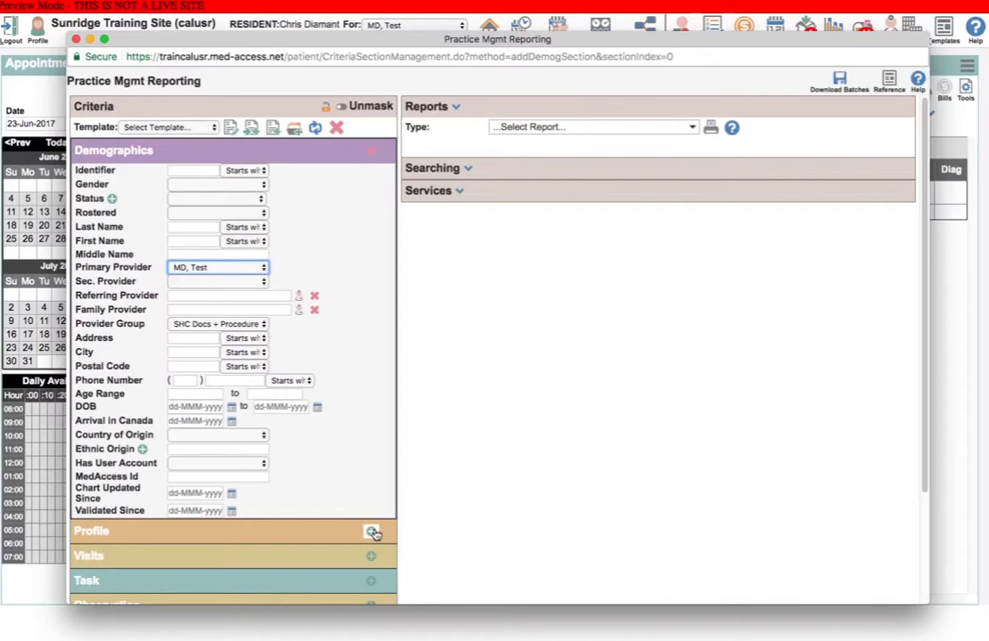
- Expand the Profile criteria to show category, type, status and confirmation options set to All
left_click(371, 532)
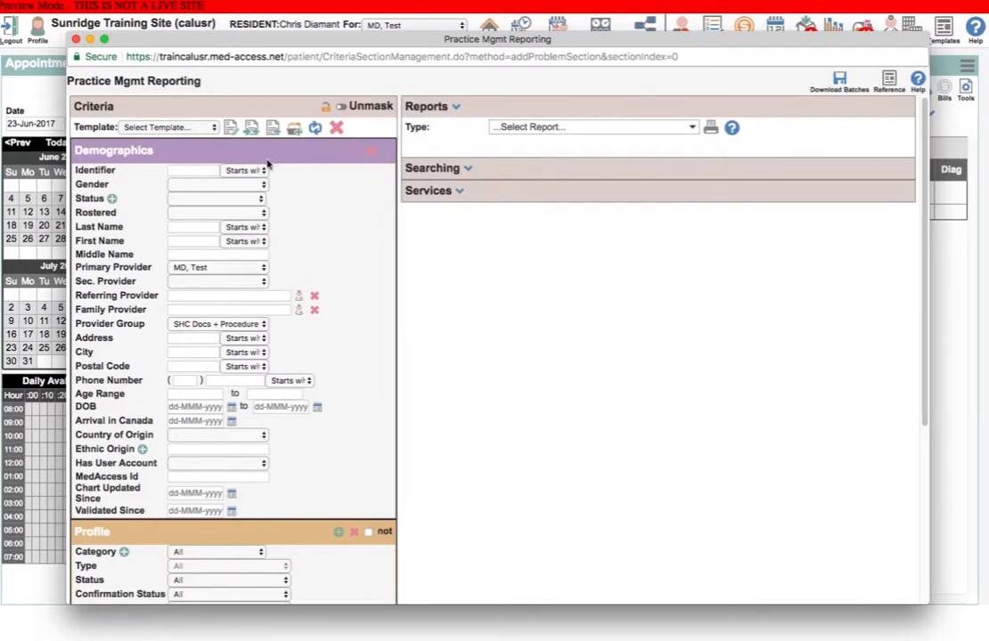
mouse_move(332, 327)
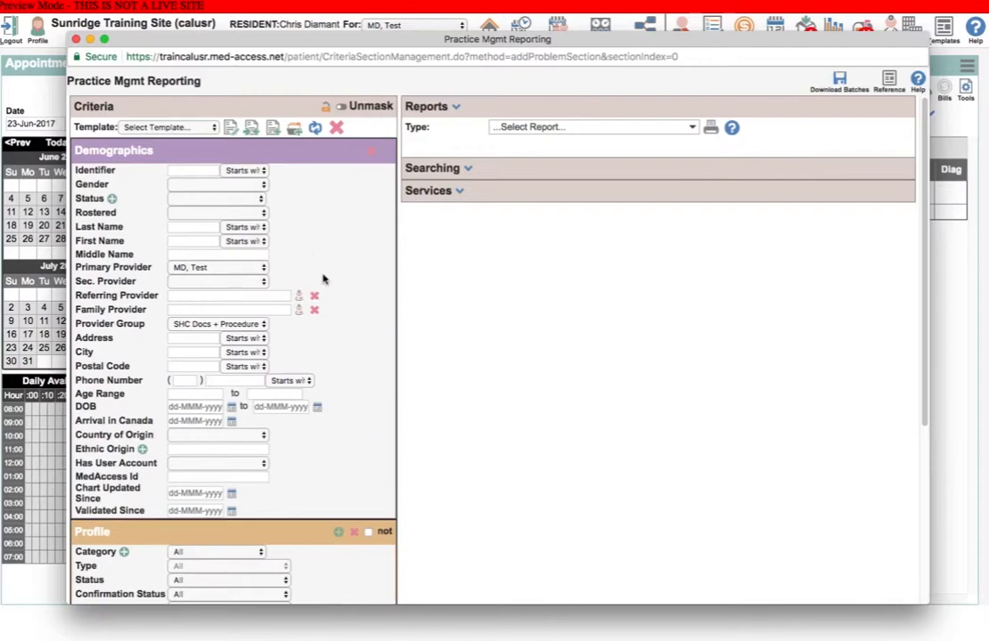
mouse_move(125, 281)
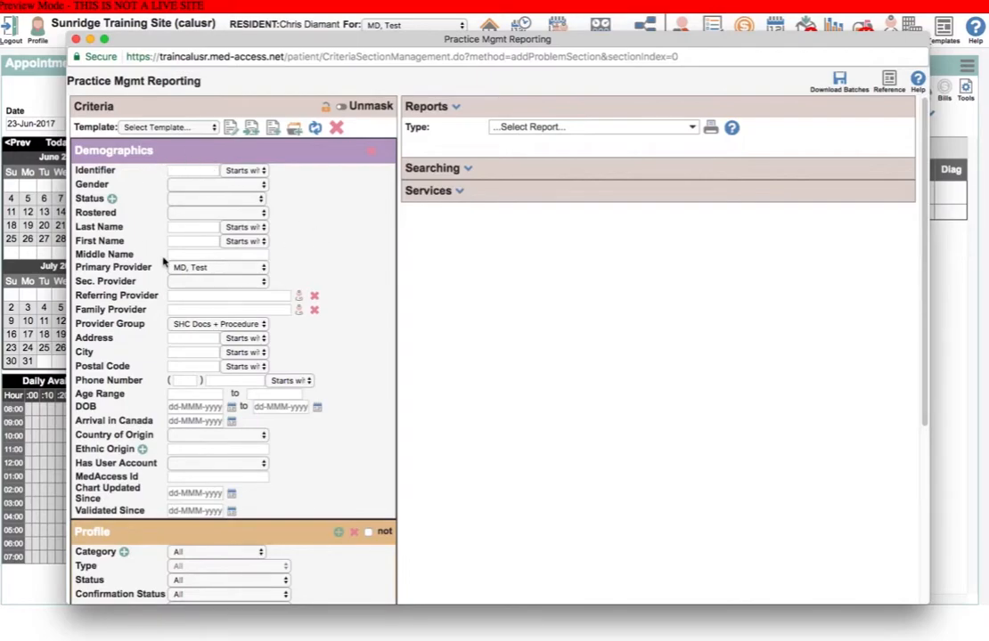
mouse_move(374, 165)
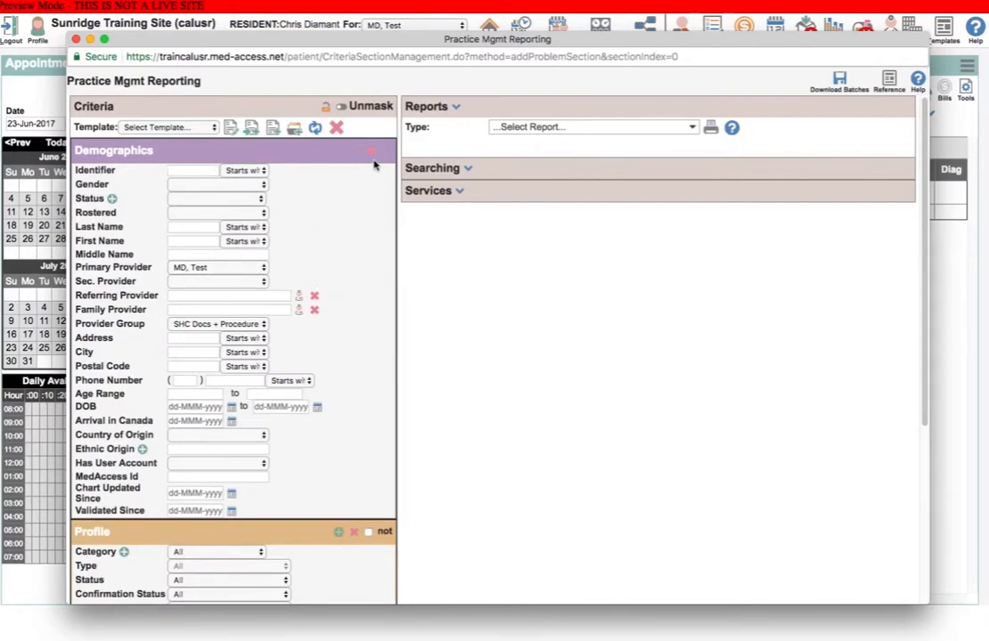
- Remove the Demographics criteria section, leaving only the Profile criteria
left_click(372, 151)
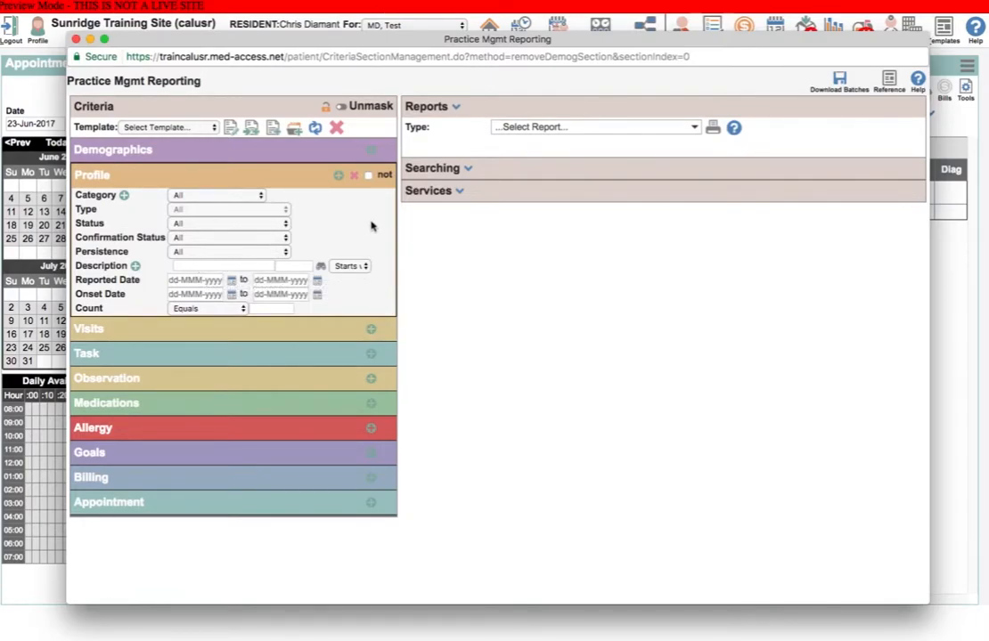
mouse_move(354, 283)
type("250")
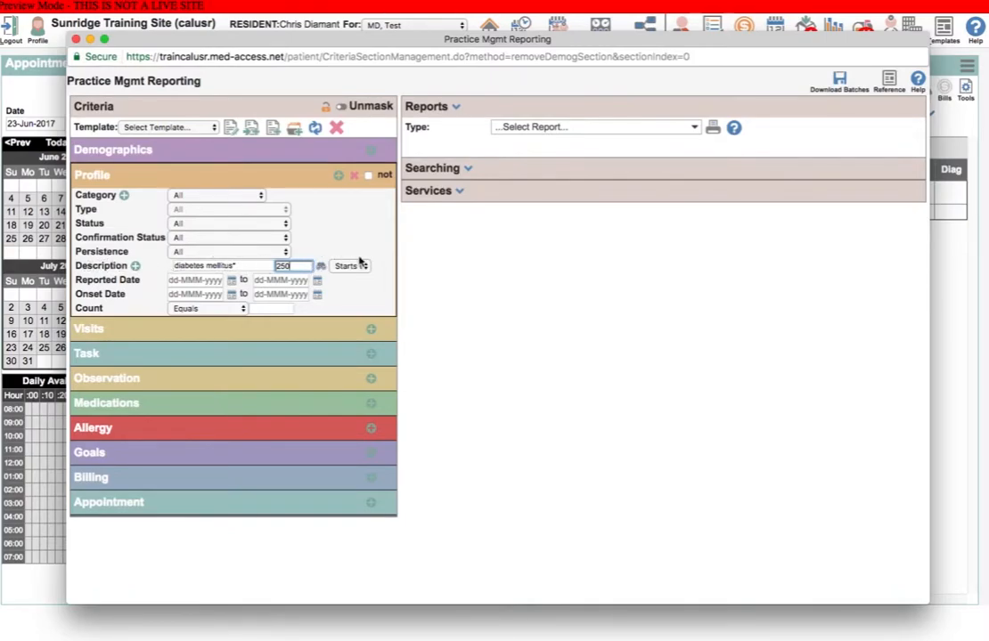
mouse_move(383, 267)
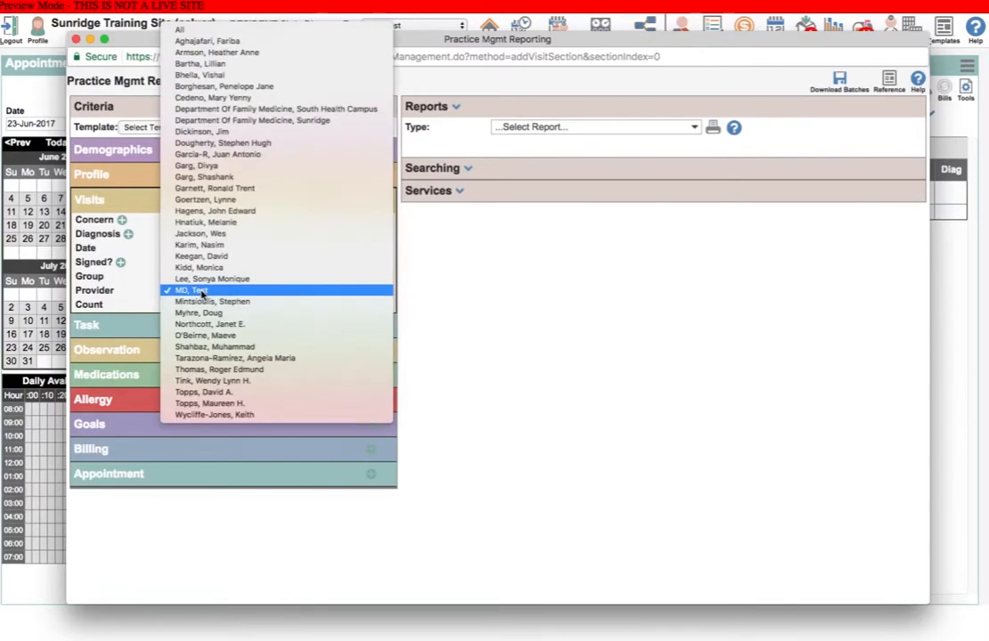
mouse_move(183, 29)
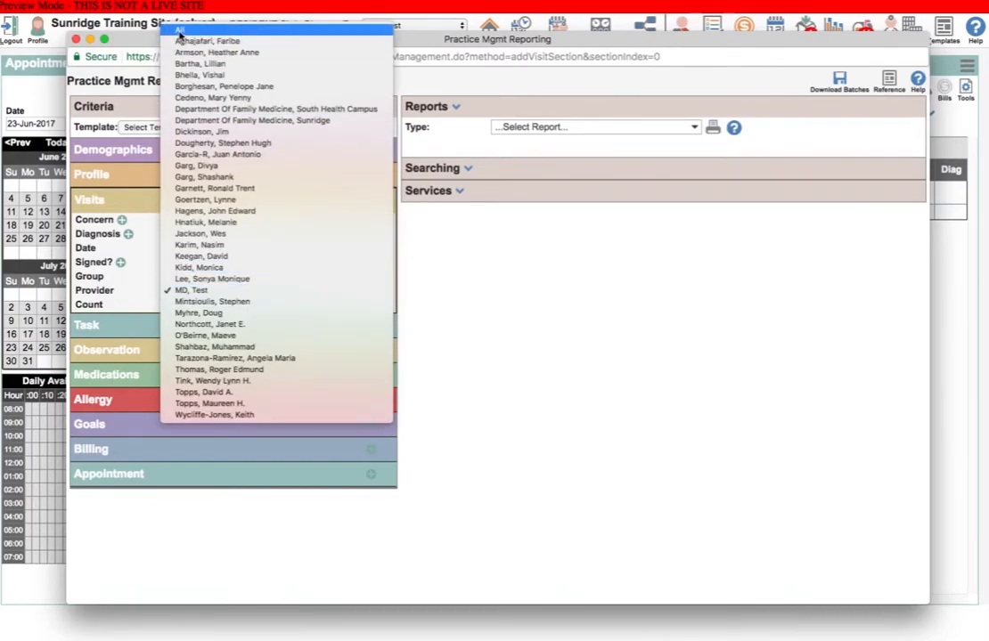
- Set the Visits criteria provider filter to All
left_click(192, 289)
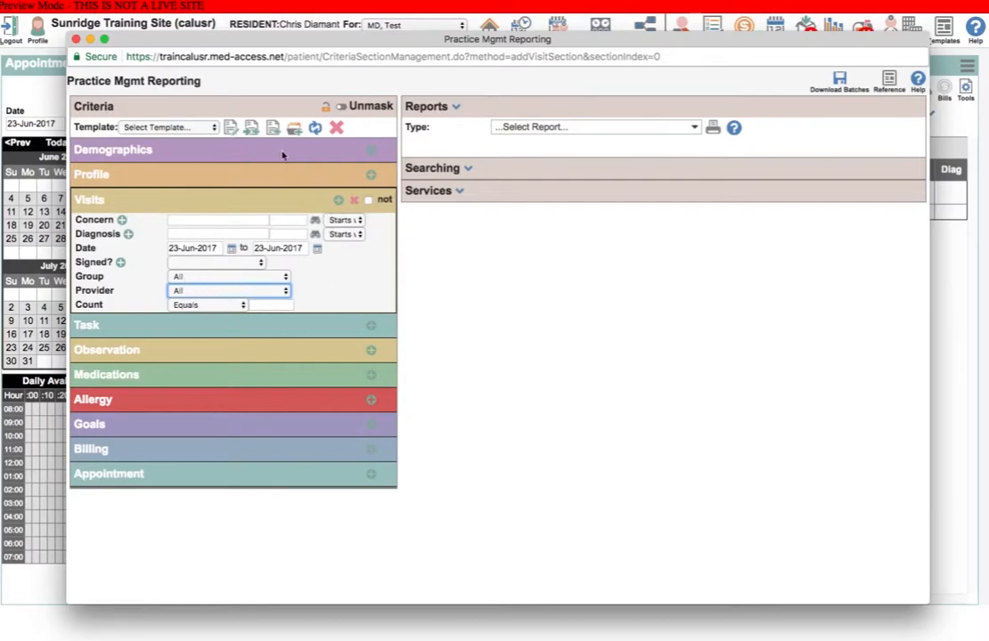
mouse_move(153, 285)
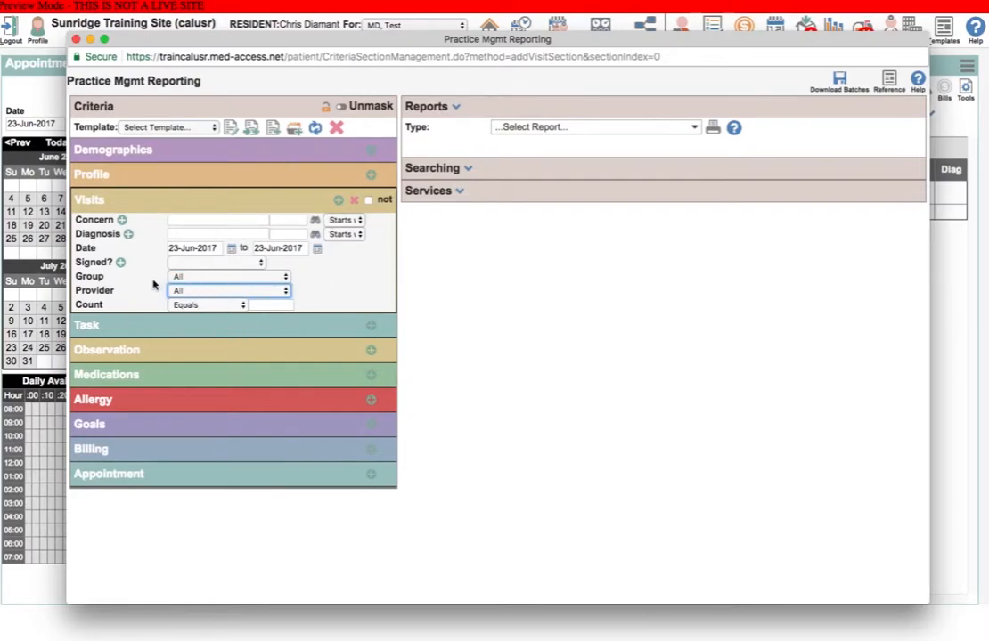
mouse_move(340, 283)
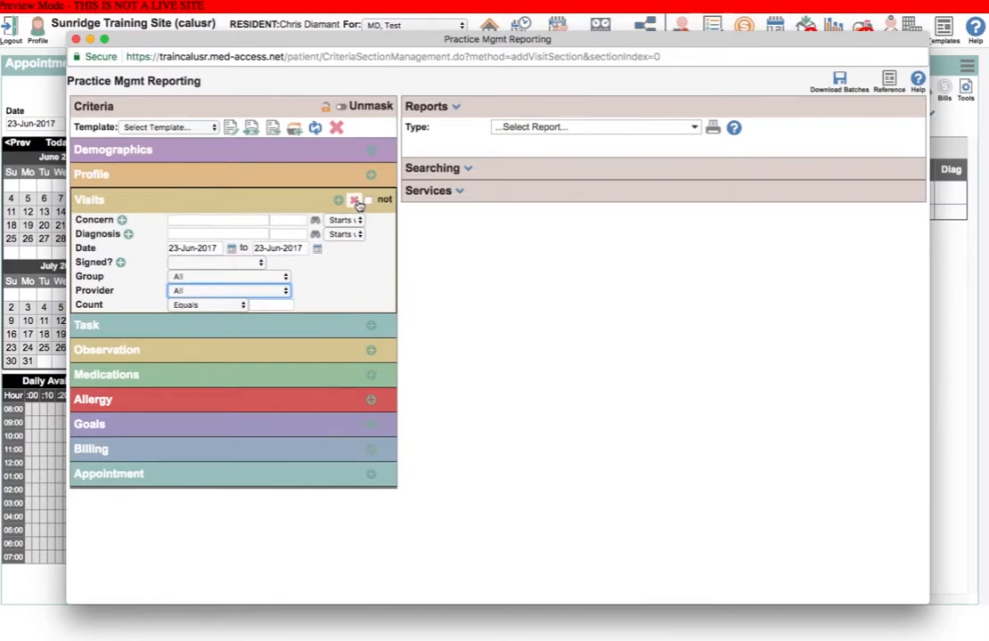
- Remove the Visits criteria and scroll down through the Task criteria fields
left_click(354, 199)
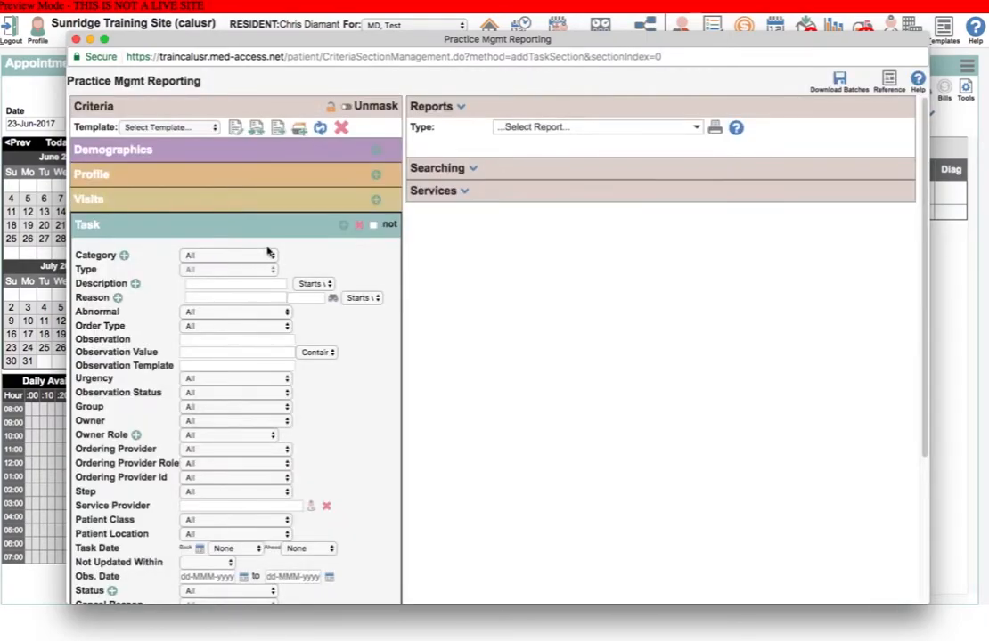
scroll("down", 3)
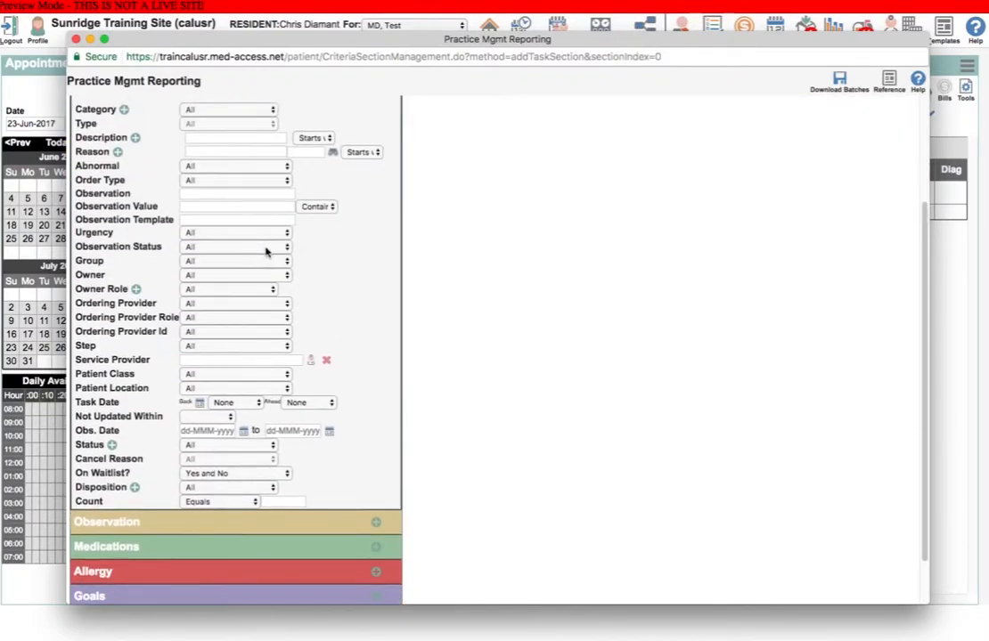
mouse_move(169, 479)
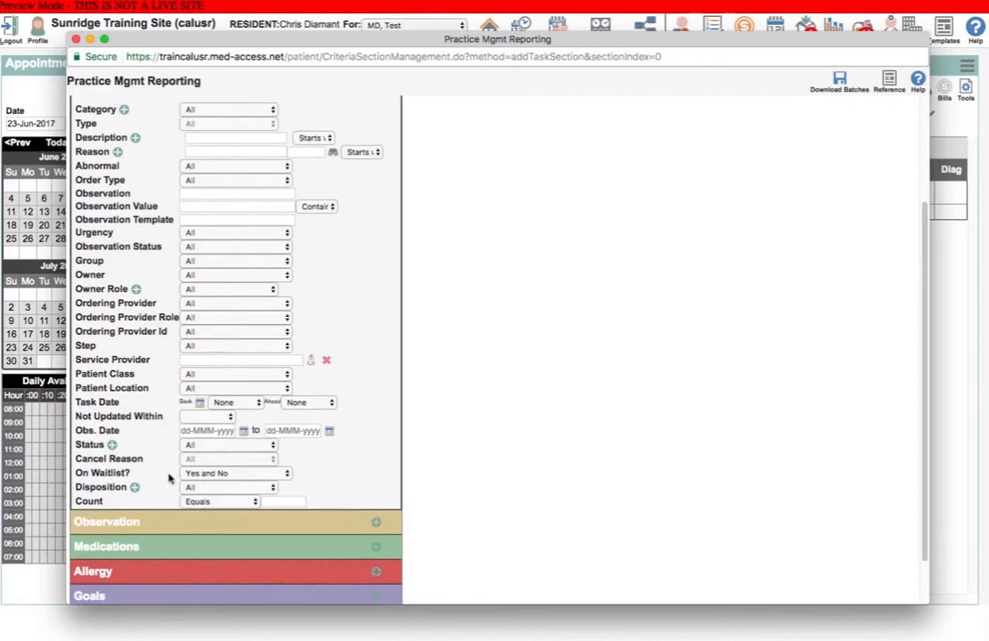
mouse_move(144, 428)
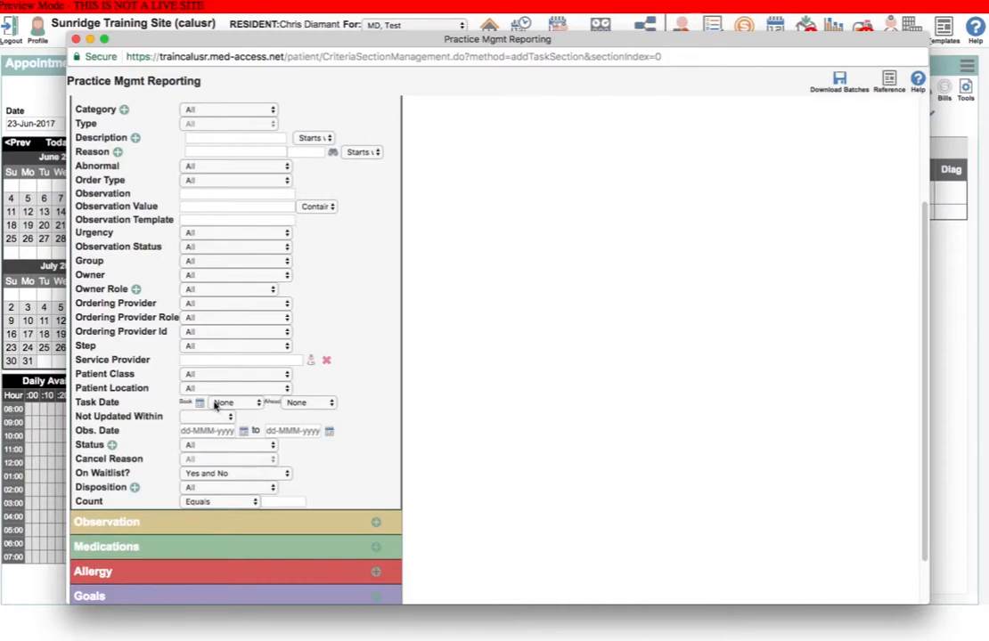
mouse_move(210, 417)
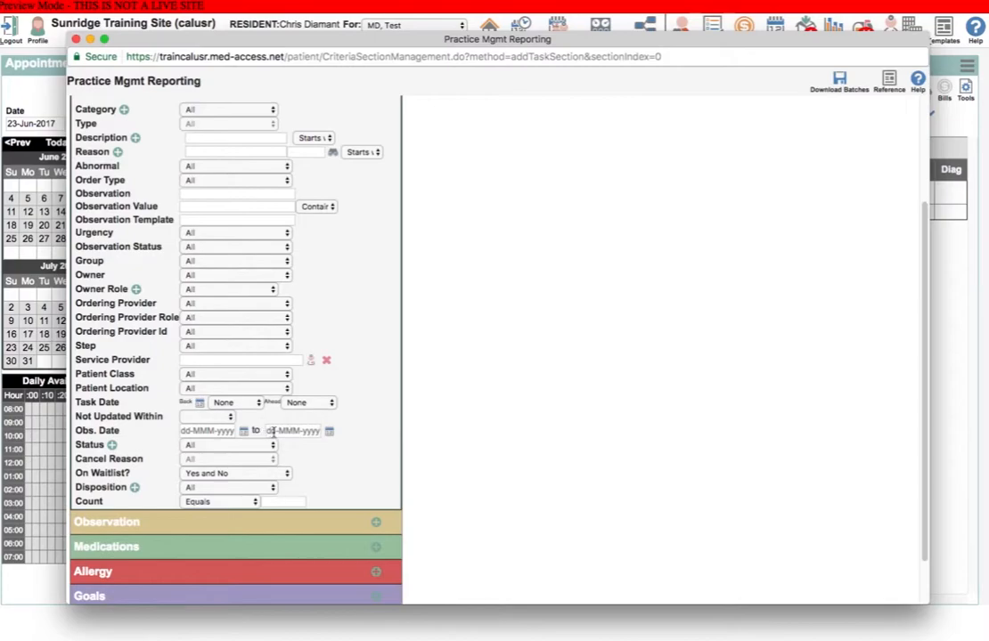
mouse_move(294, 431)
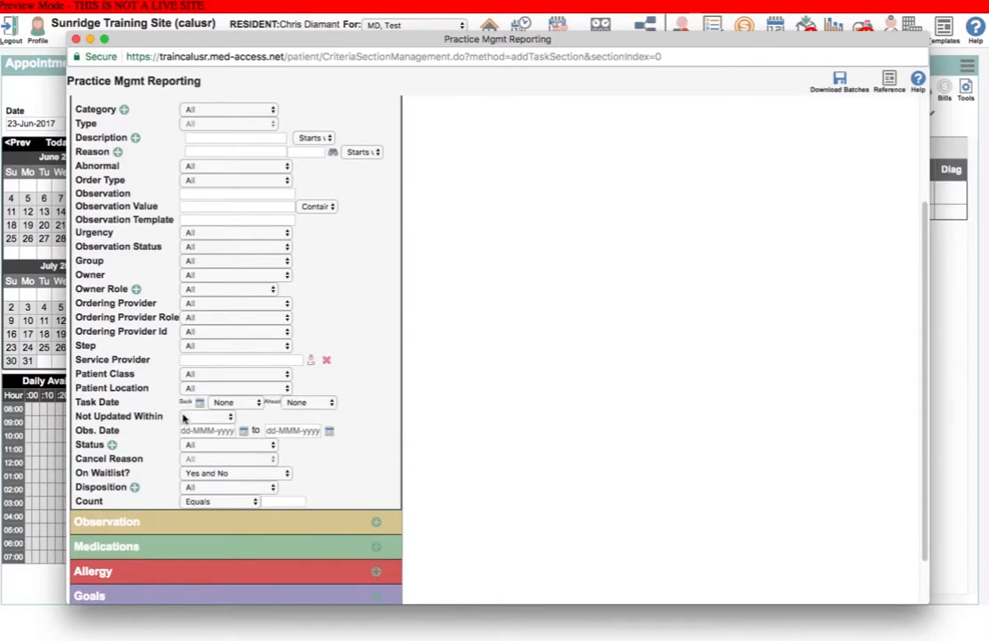
mouse_move(362, 392)
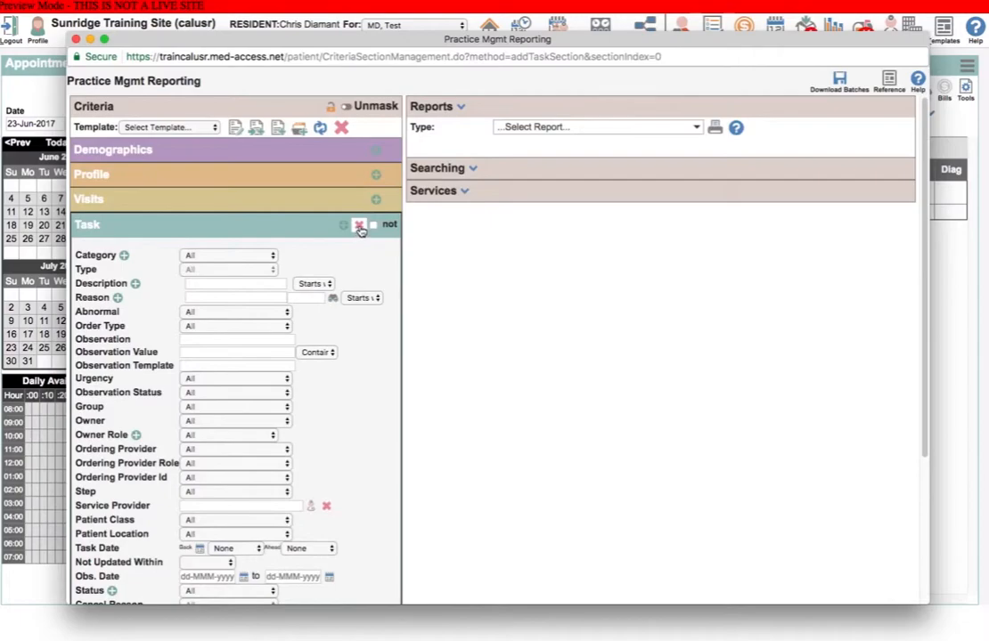
- Remove the Task section and expand the Observation criteria
left_click(359, 224)
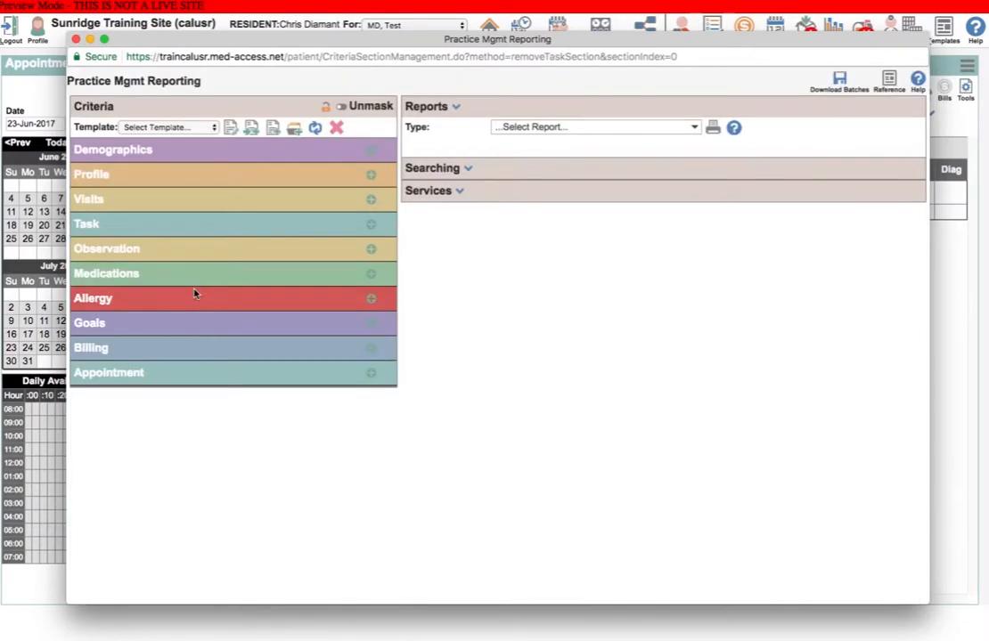
left_click(371, 249)
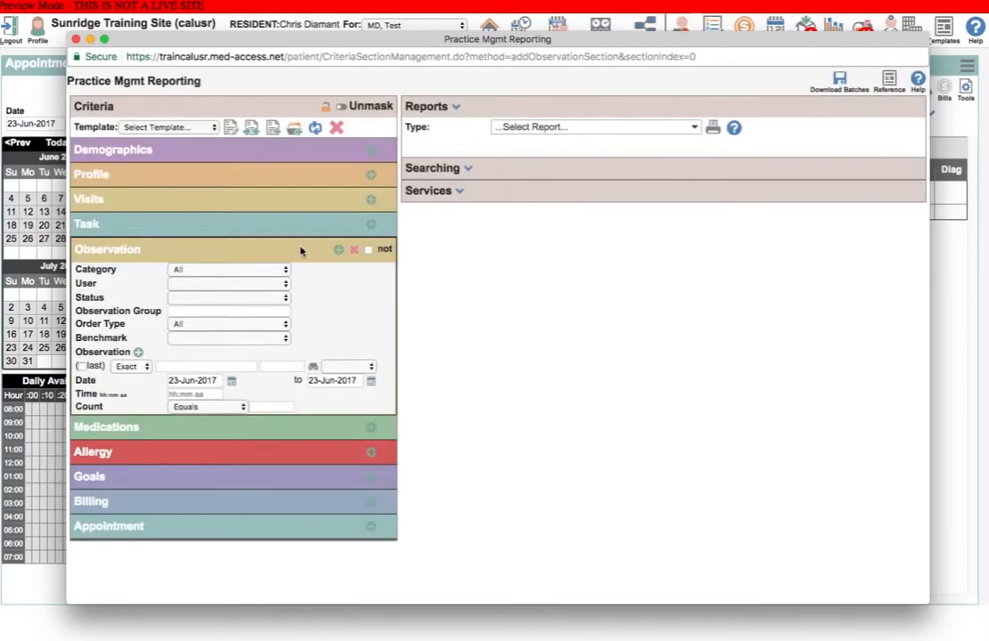
mouse_move(86, 350)
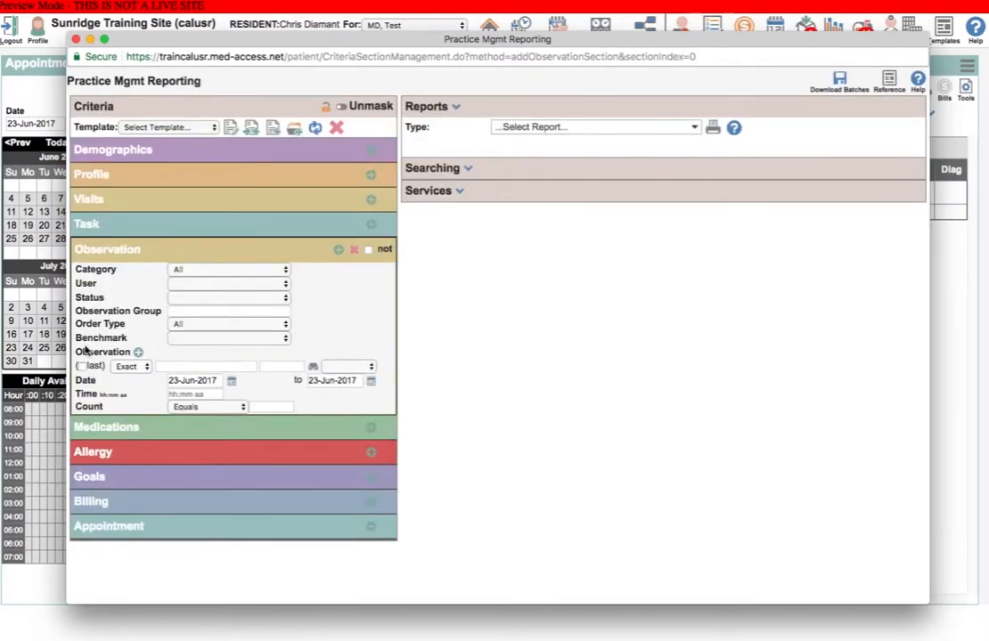
mouse_move(298, 352)
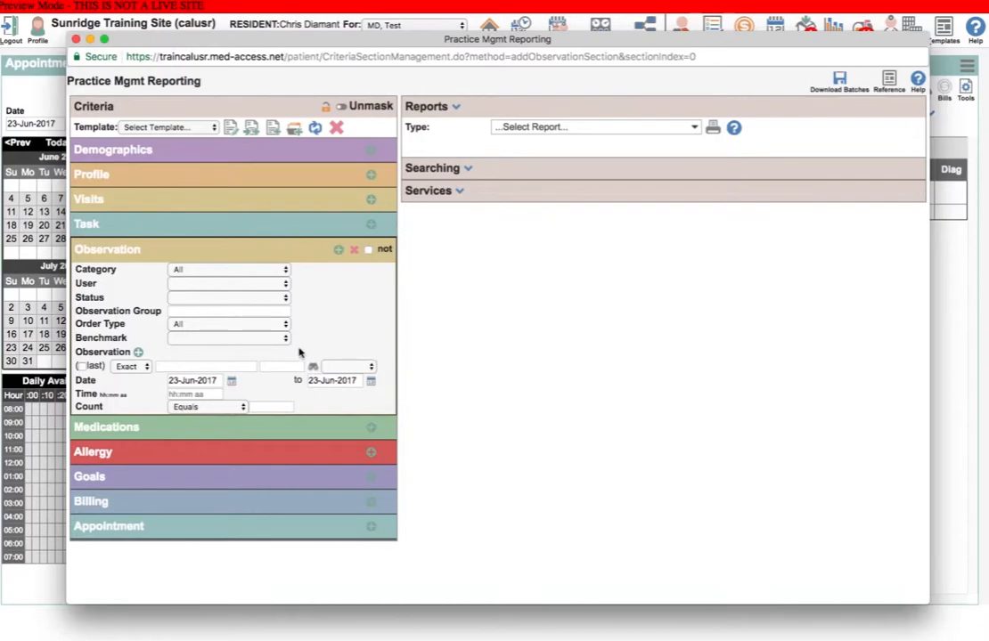
mouse_move(348, 401)
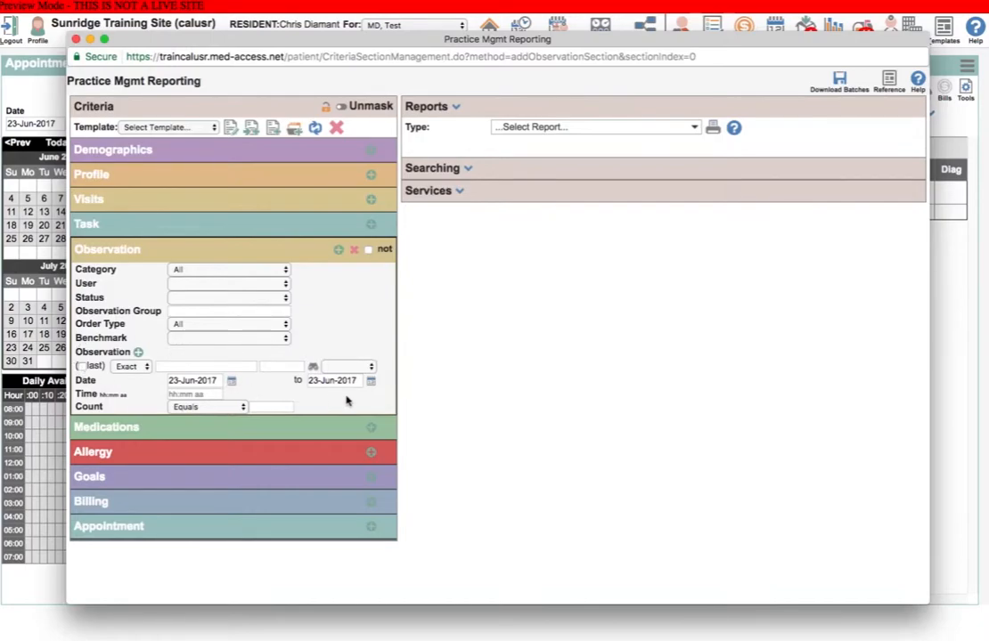
mouse_move(140, 351)
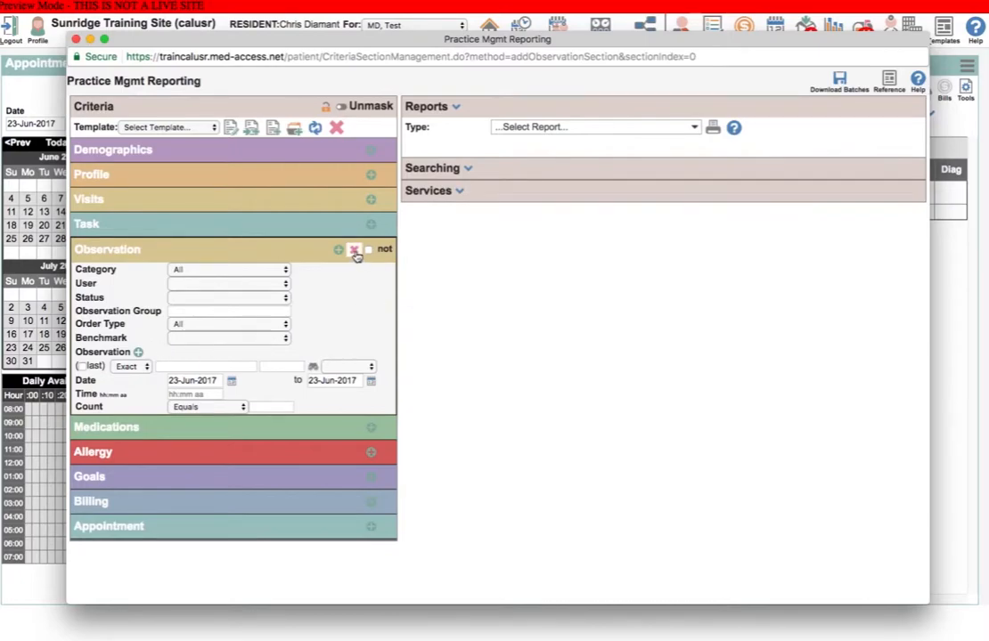
- Remove Observation, tick 'not' on Medications, add a drug name line, then remove Medications
left_click(354, 249)
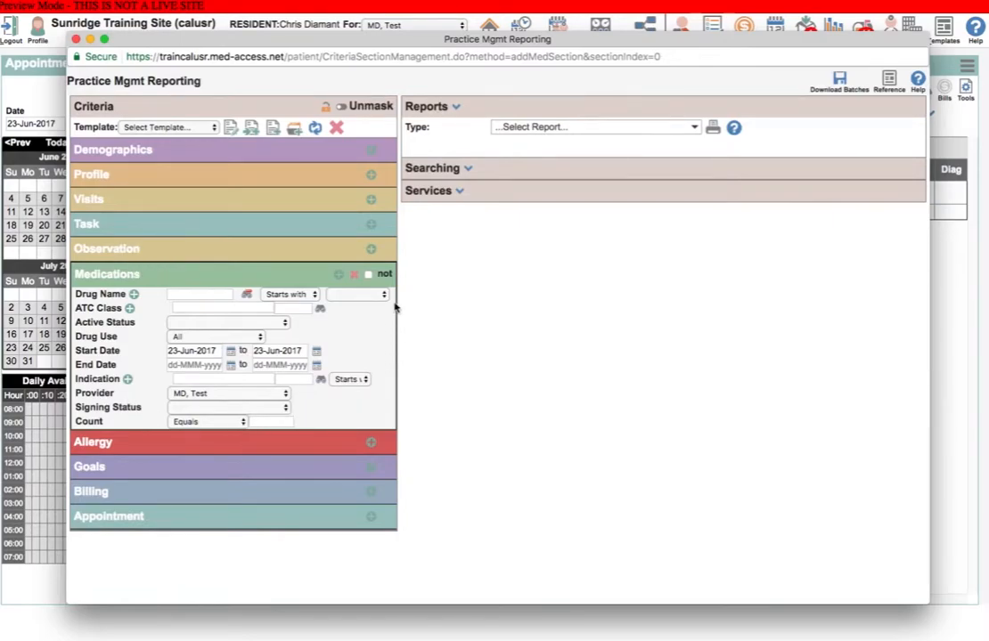
mouse_move(374, 283)
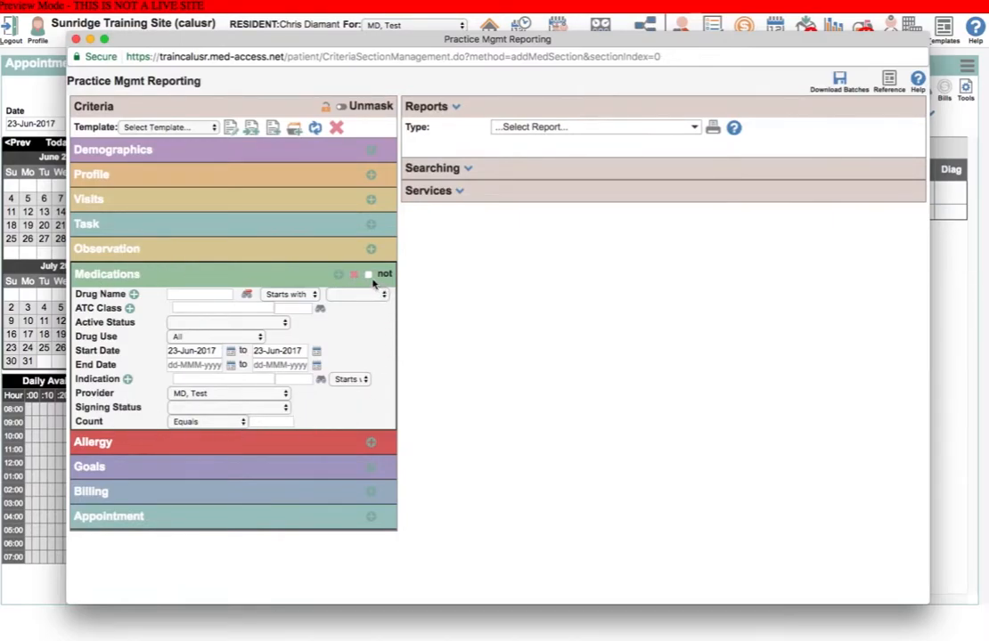
left_click(368, 274)
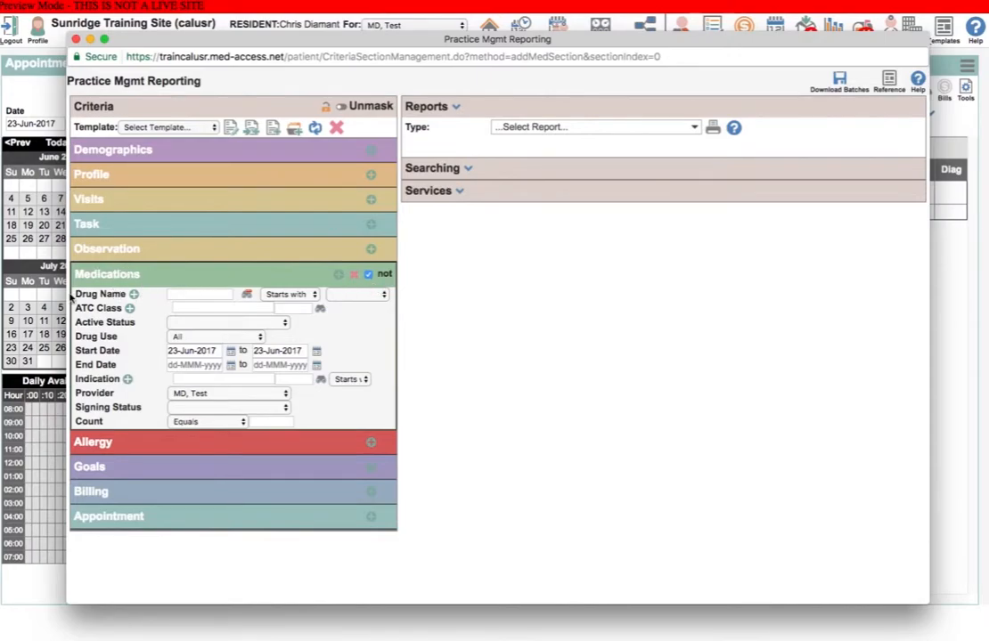
mouse_move(147, 309)
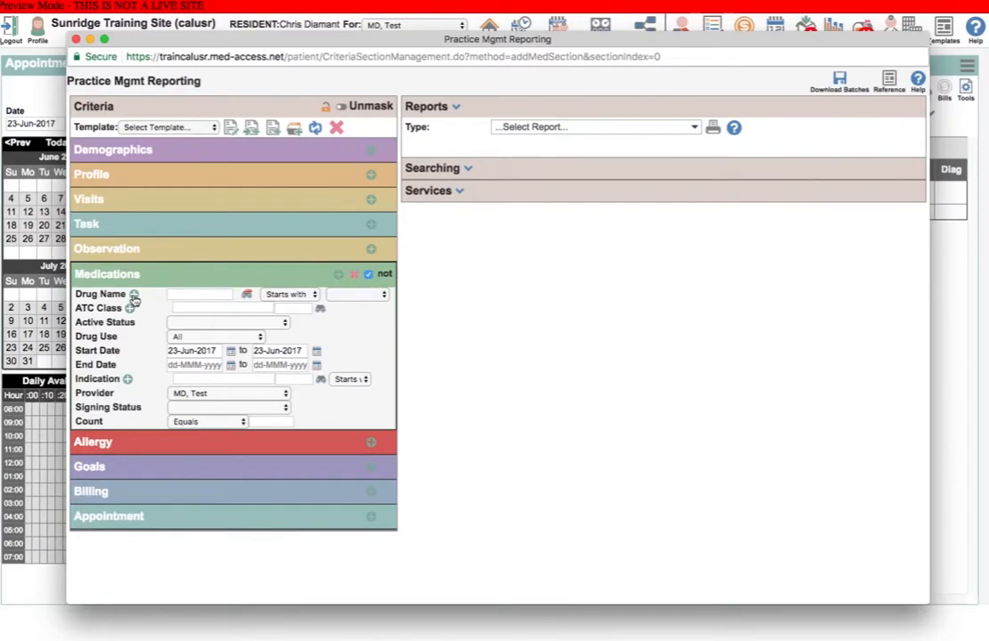
left_click(133, 294)
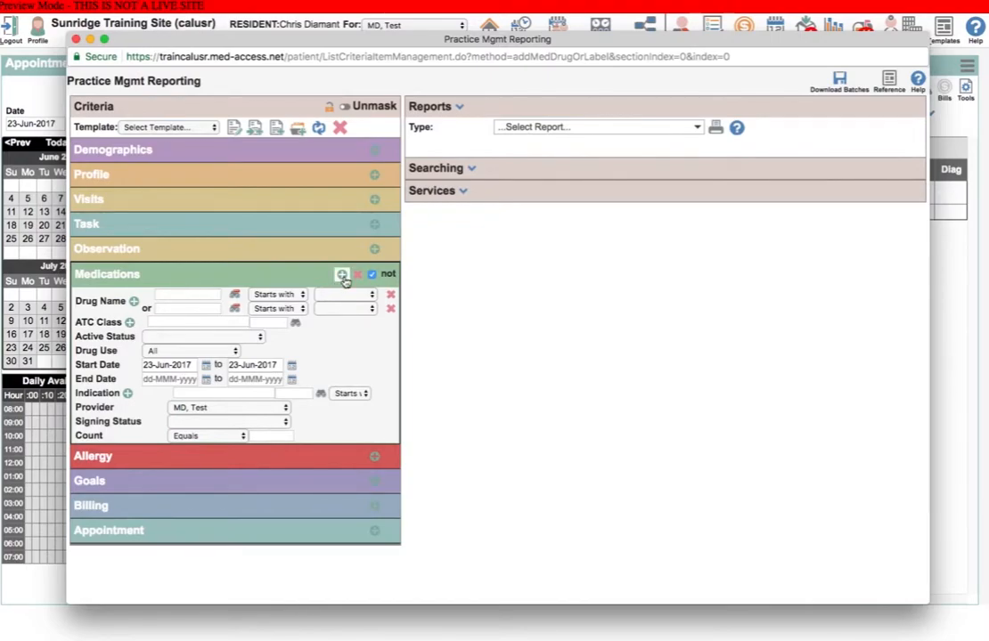
left_click(342, 275)
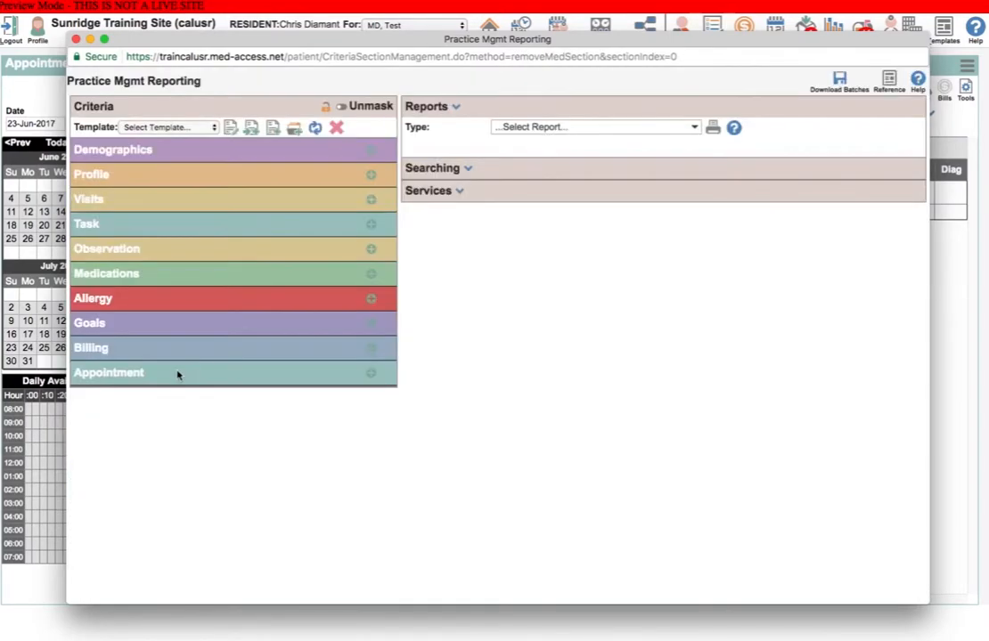
- Expand the Allergy criteria section, then remove it
left_click(371, 298)
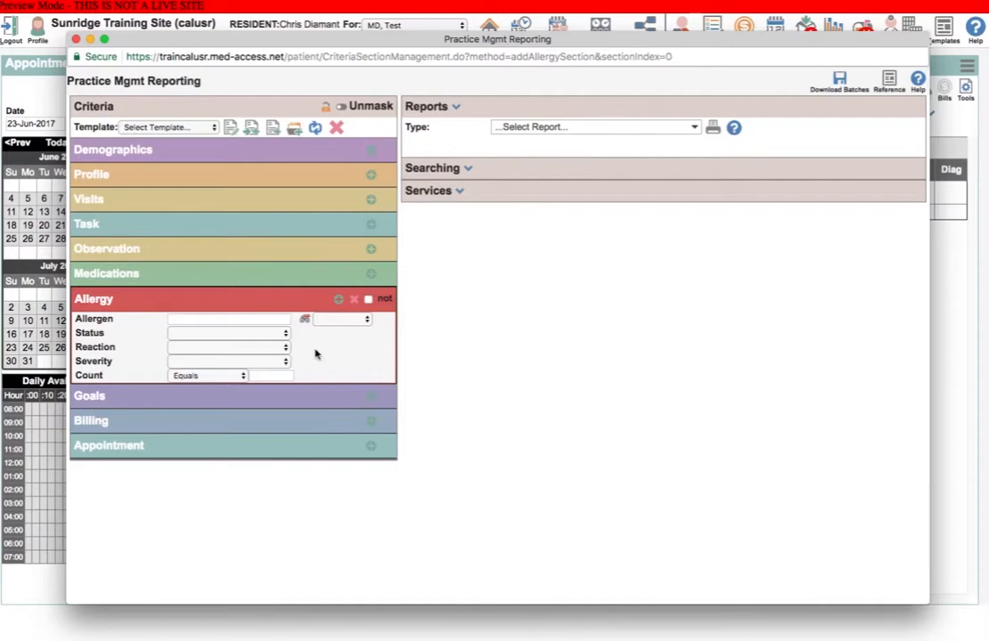
left_click(354, 298)
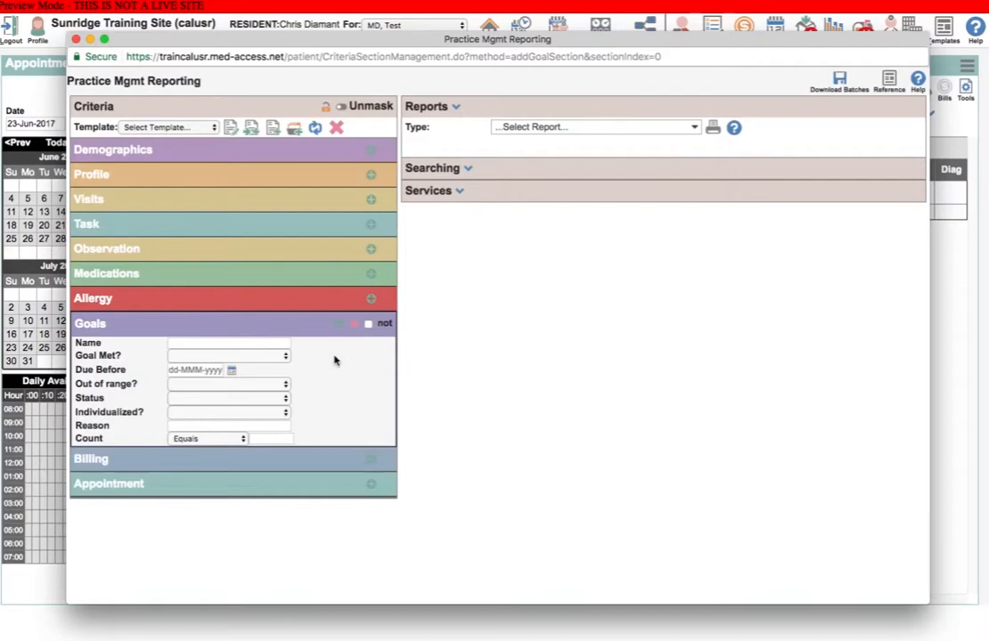
mouse_move(344, 339)
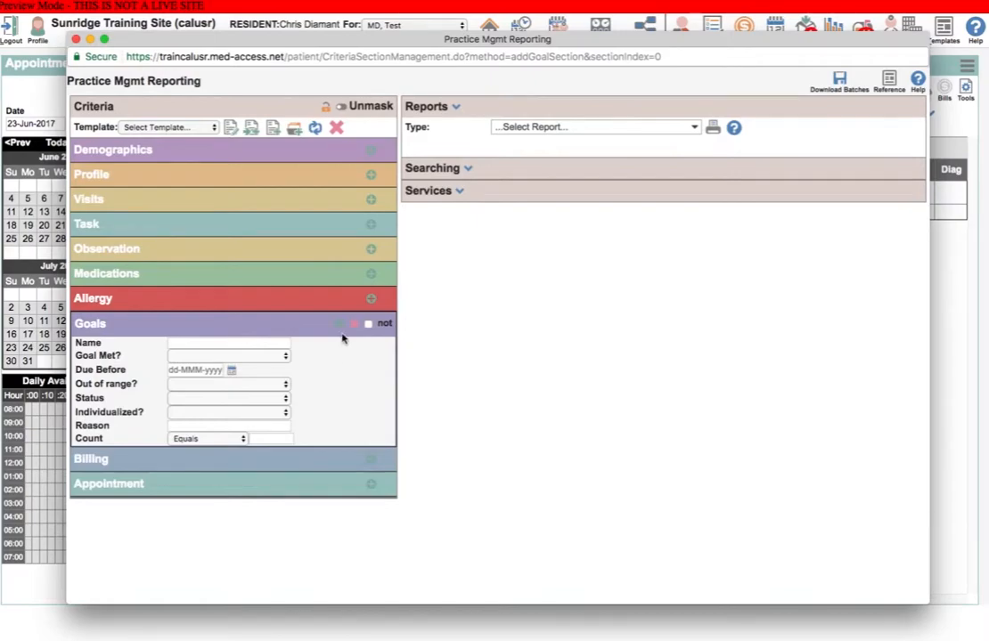
- Remove the Goals criteria section
left_click(354, 323)
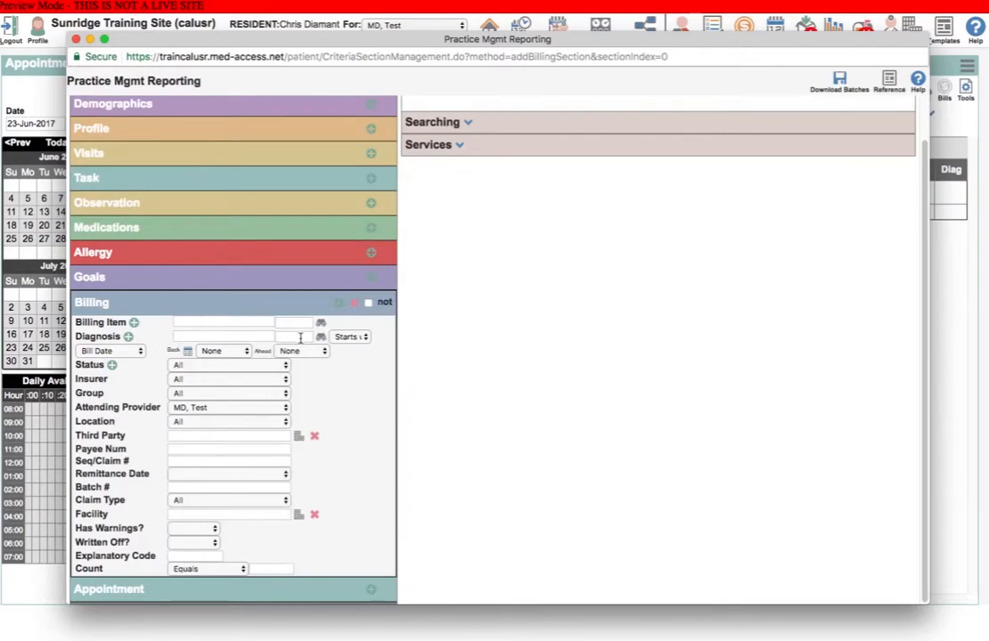
mouse_move(336, 396)
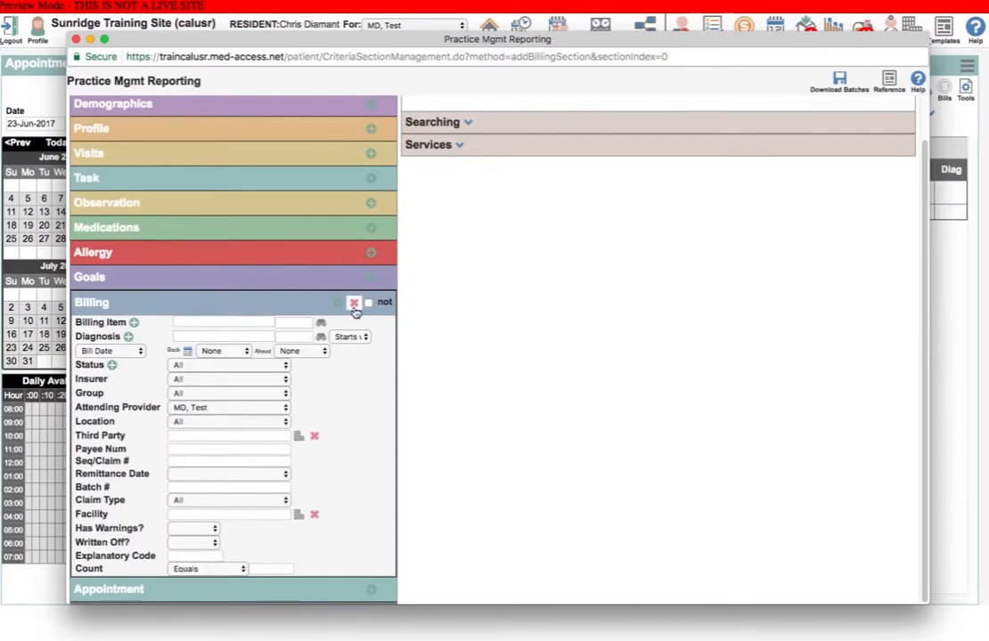
- Remove the Billing criteria and scroll through the Appointment criteria fields
left_click(354, 302)
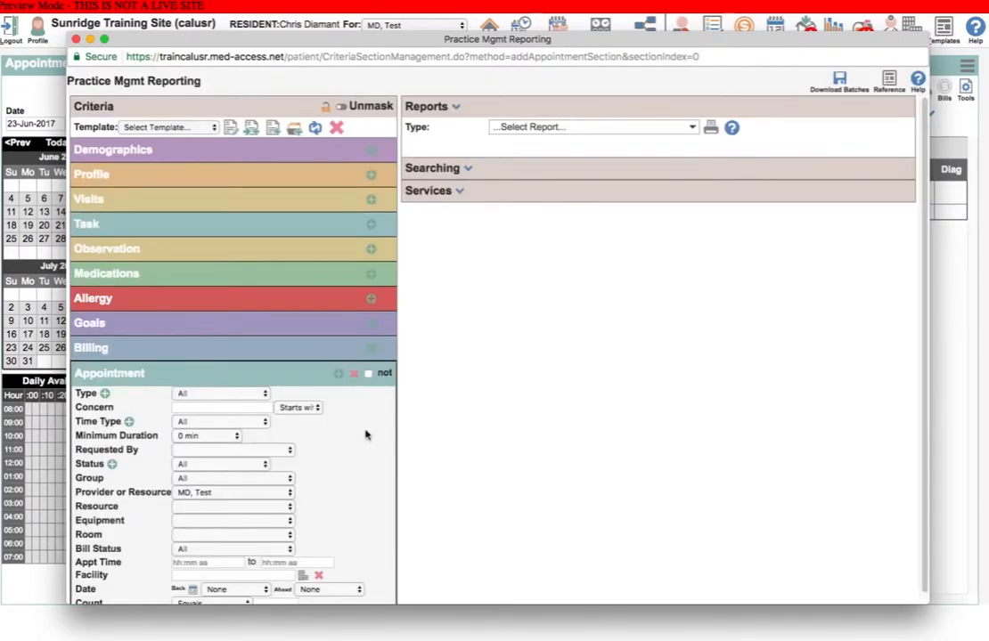
scroll("down", 3)
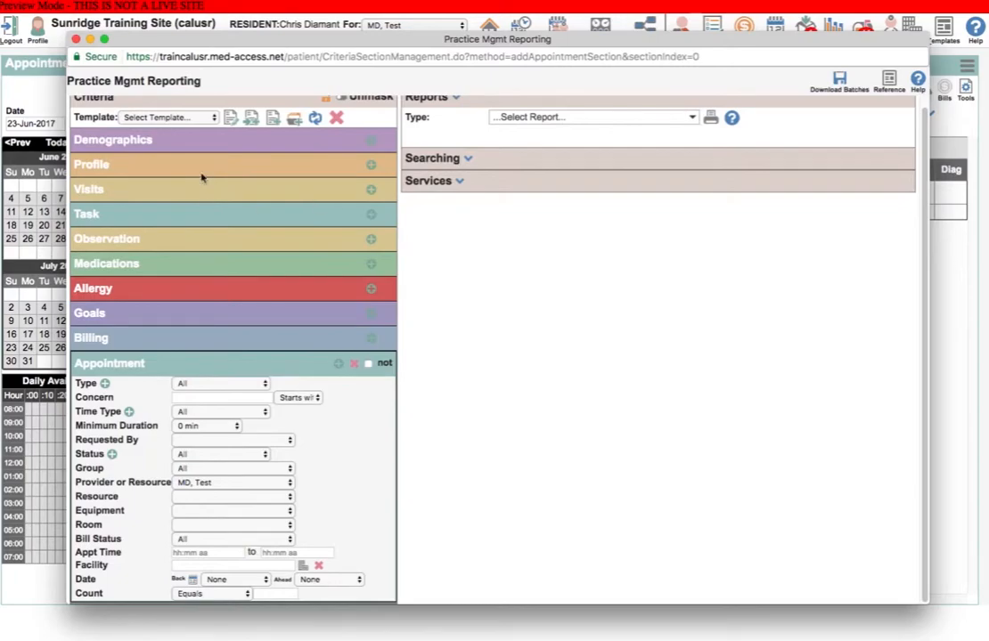
mouse_move(145, 598)
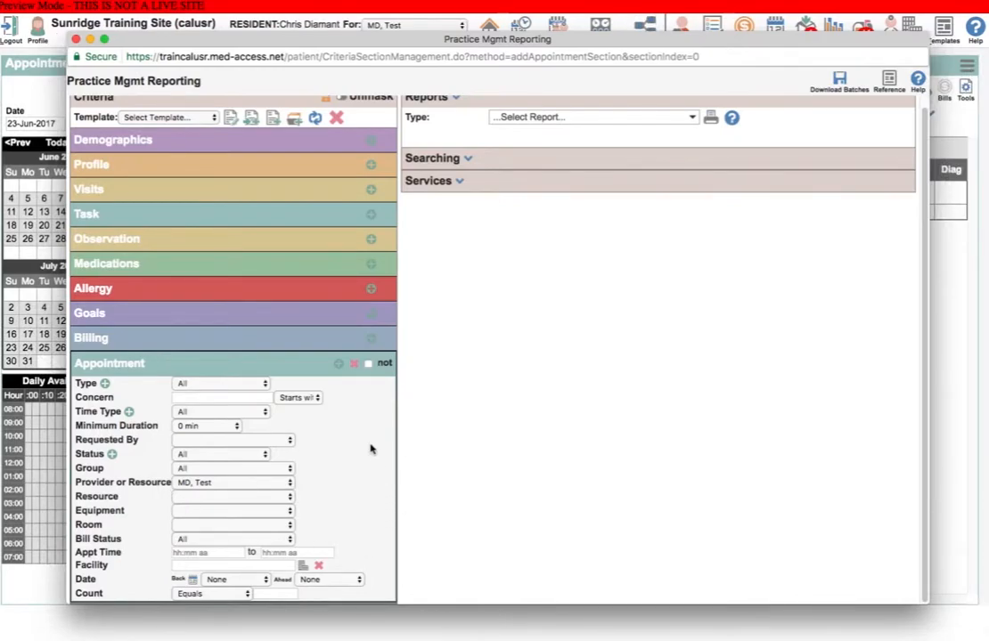
mouse_move(348, 434)
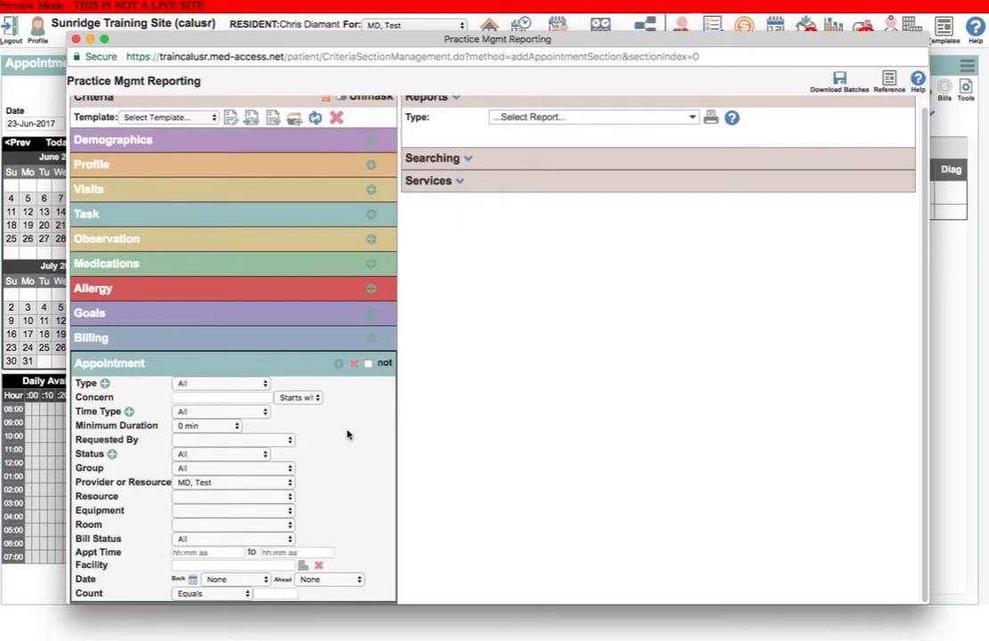
mouse_move(196, 505)
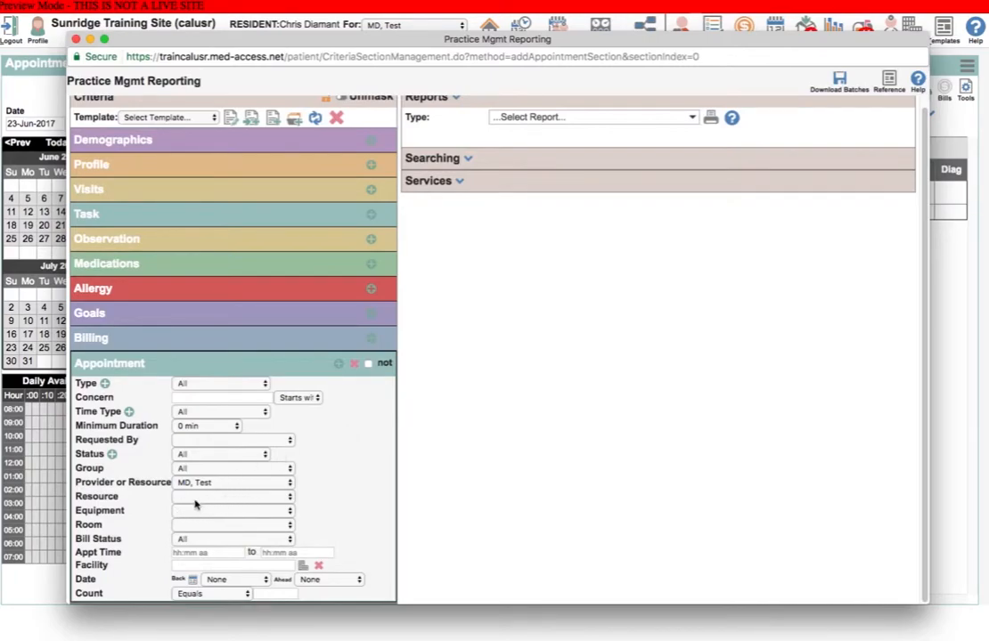
mouse_move(355, 478)
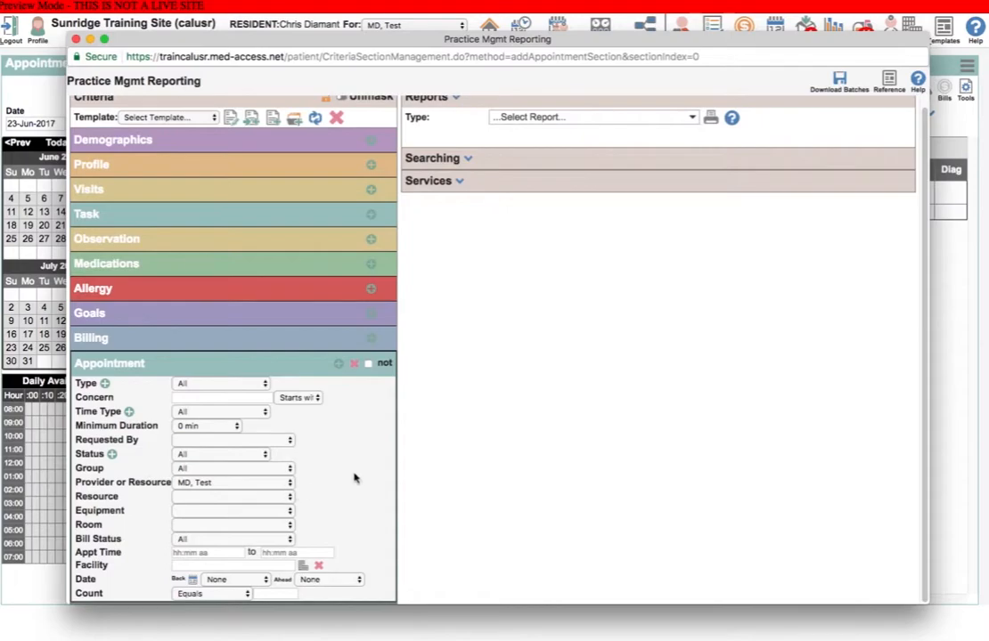
mouse_move(345, 428)
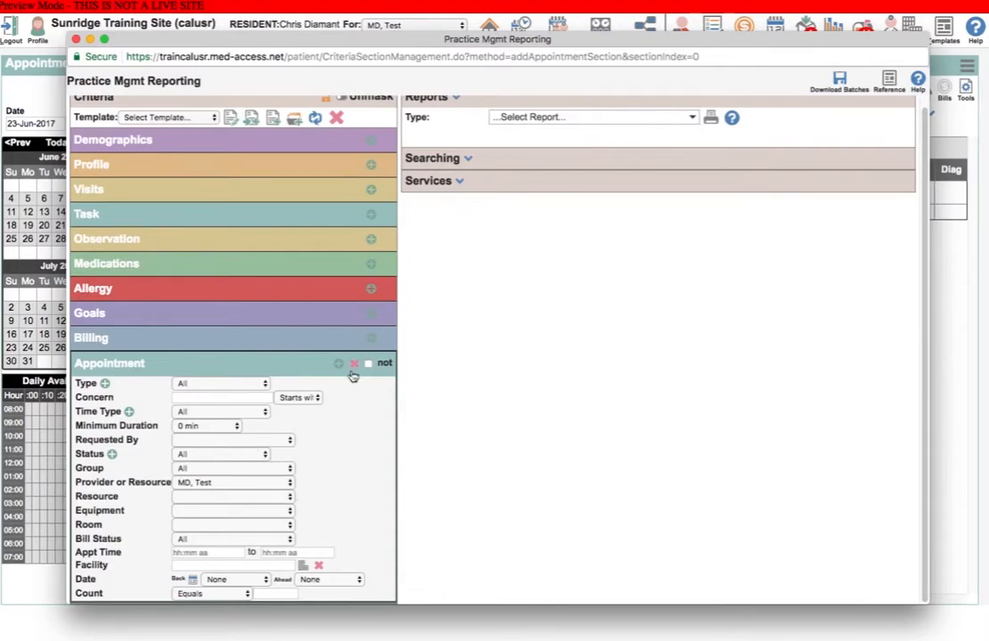
mouse_move(337, 409)
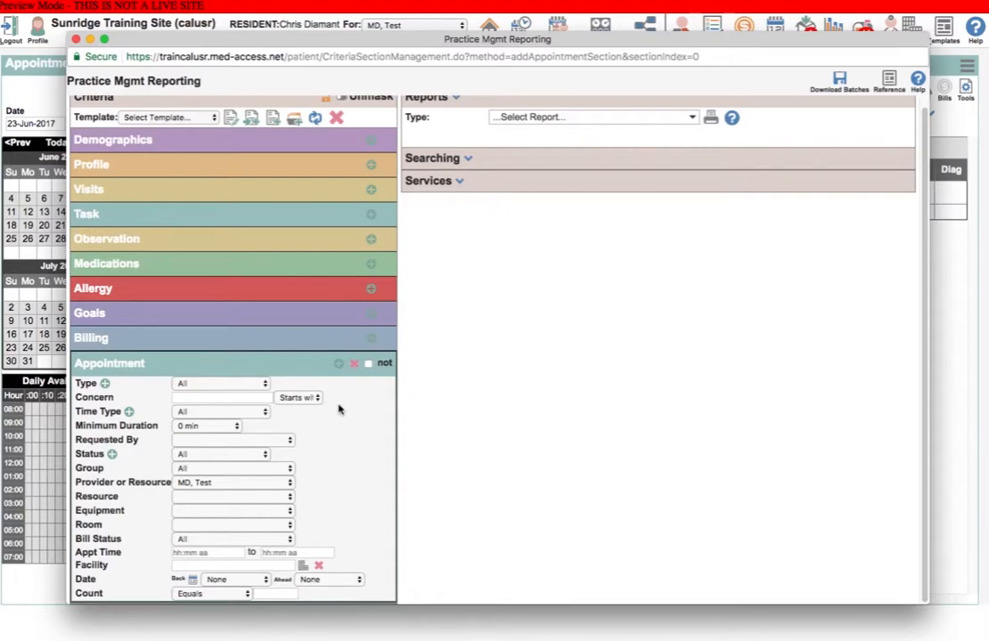
mouse_move(347, 408)
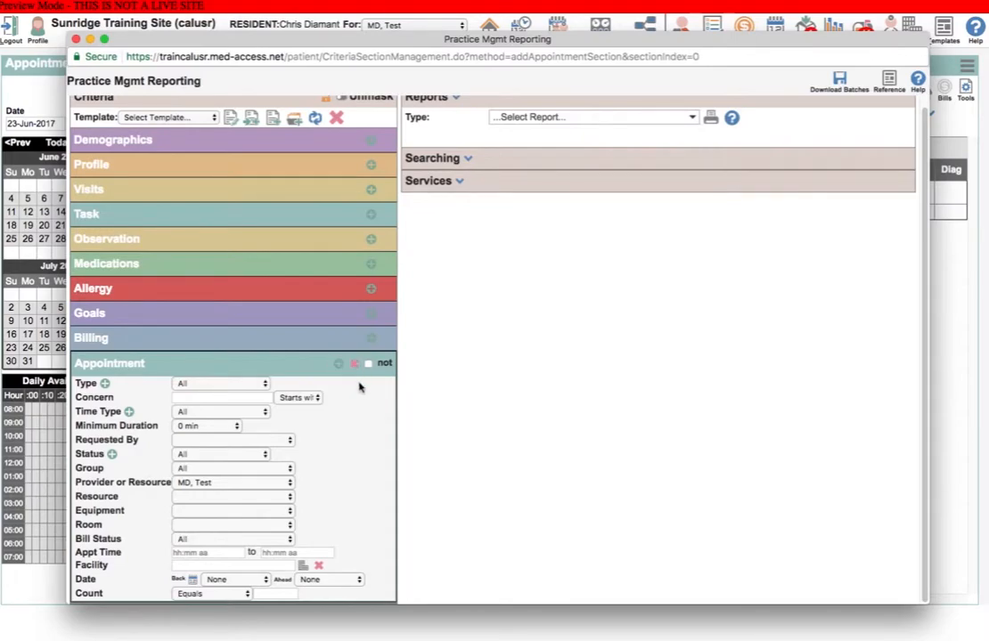
mouse_move(570, 452)
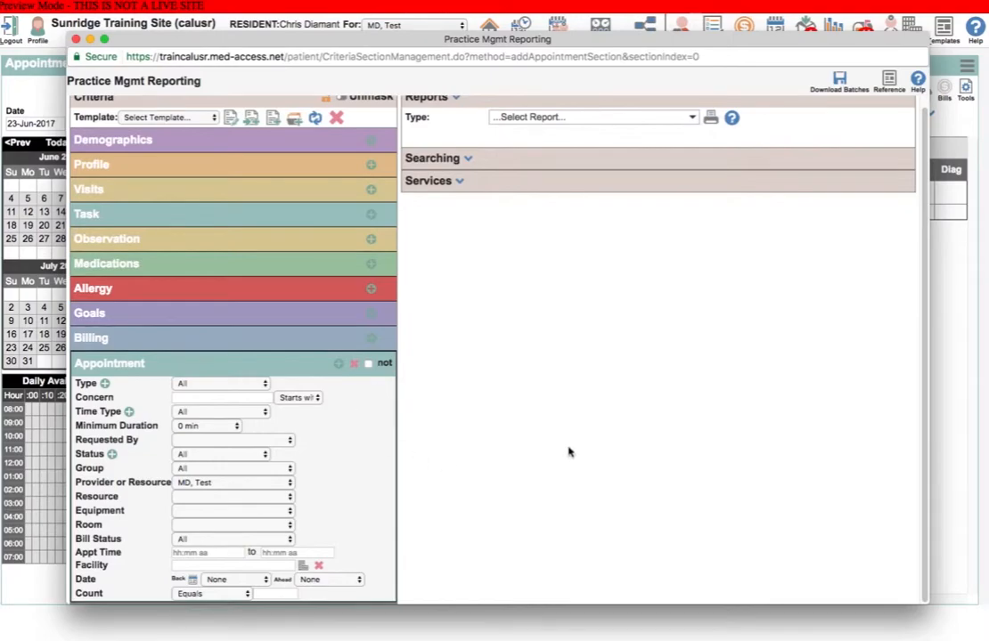
mouse_move(373, 410)
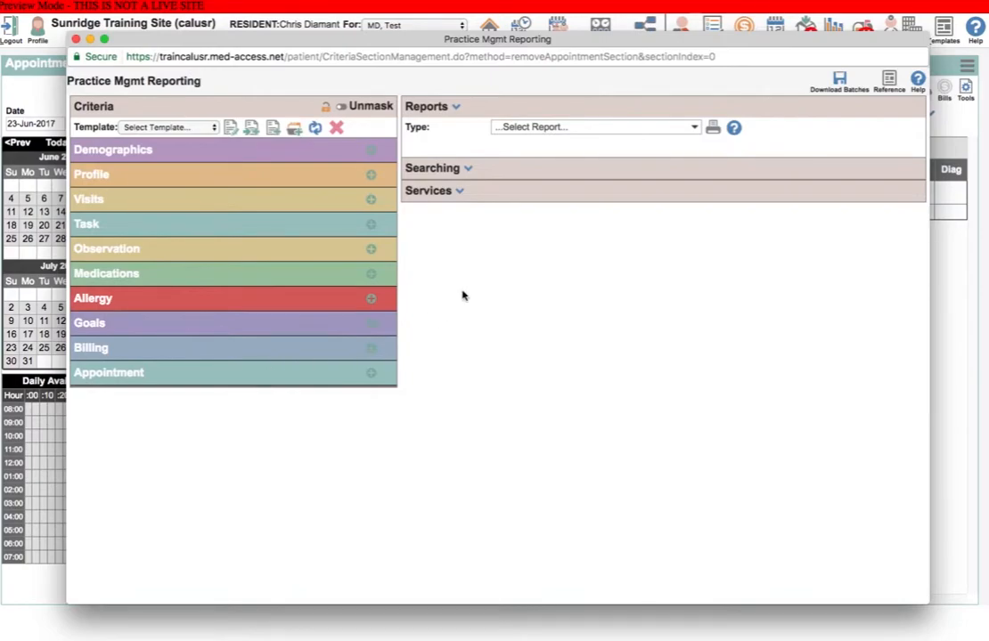
- Open the Report Type list and scroll from Demographic Statistics down to Billing Reports
left_click(594, 126)
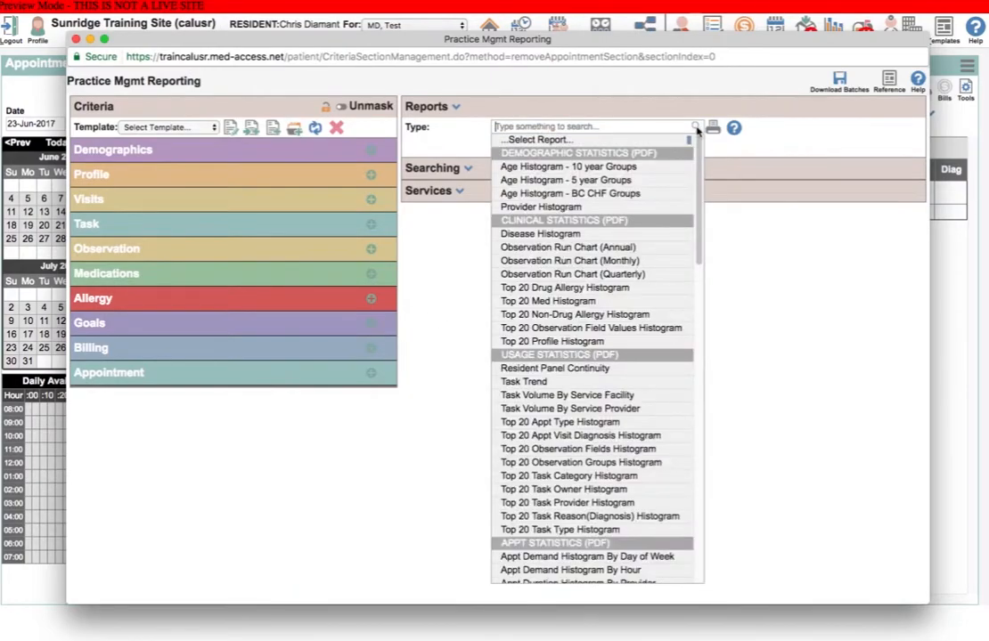
scroll("down", 3)
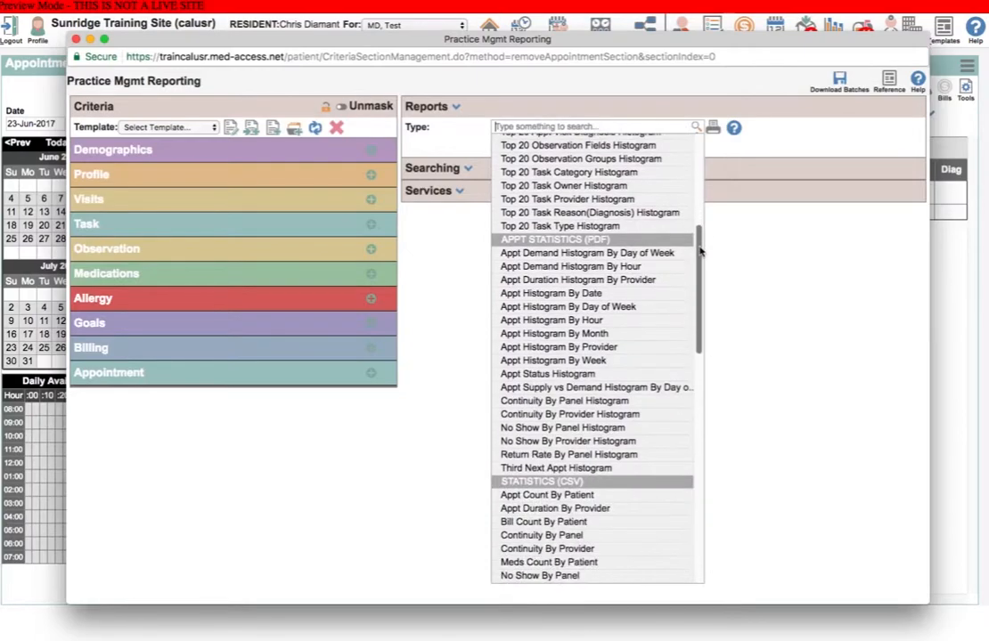
scroll("down", 3)
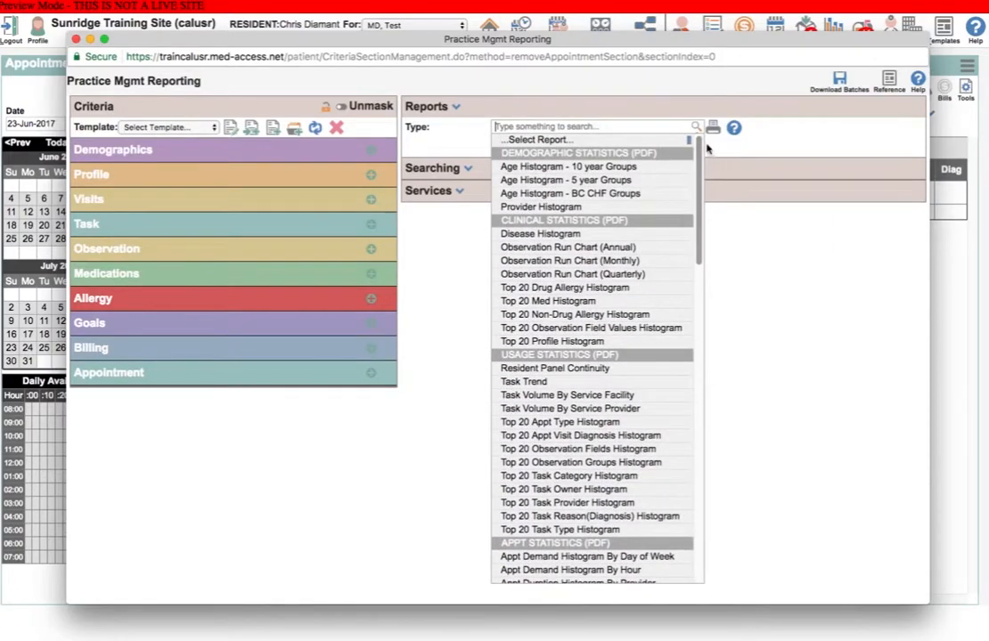
mouse_move(565, 180)
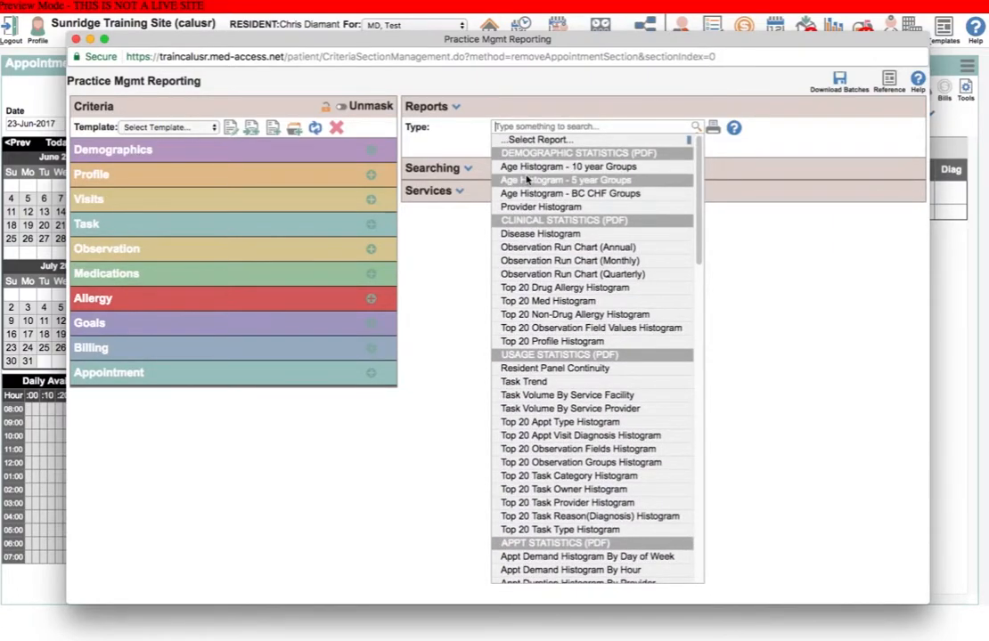
mouse_move(396, 225)
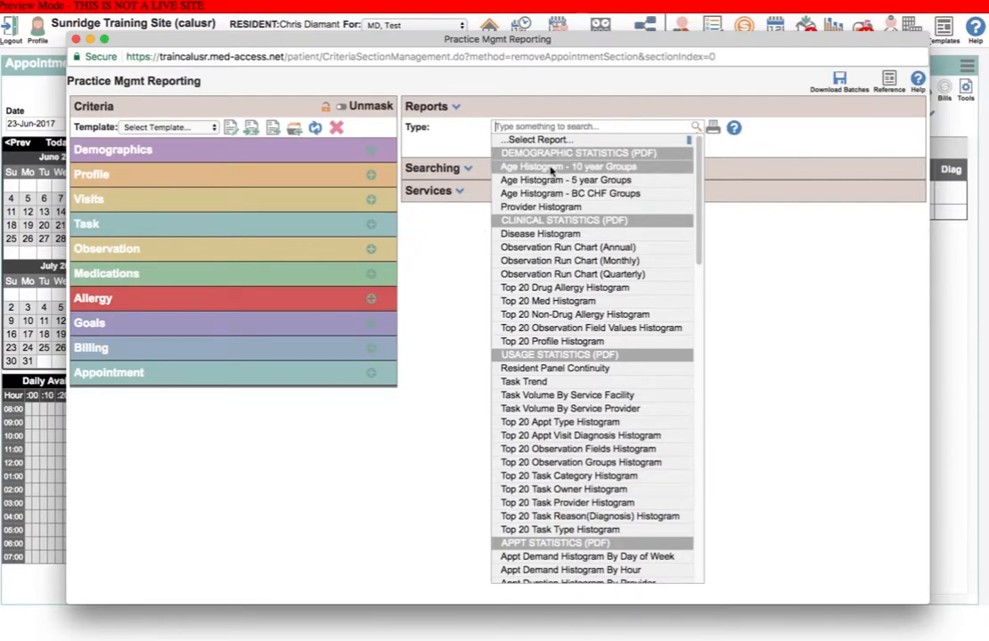
mouse_move(566, 180)
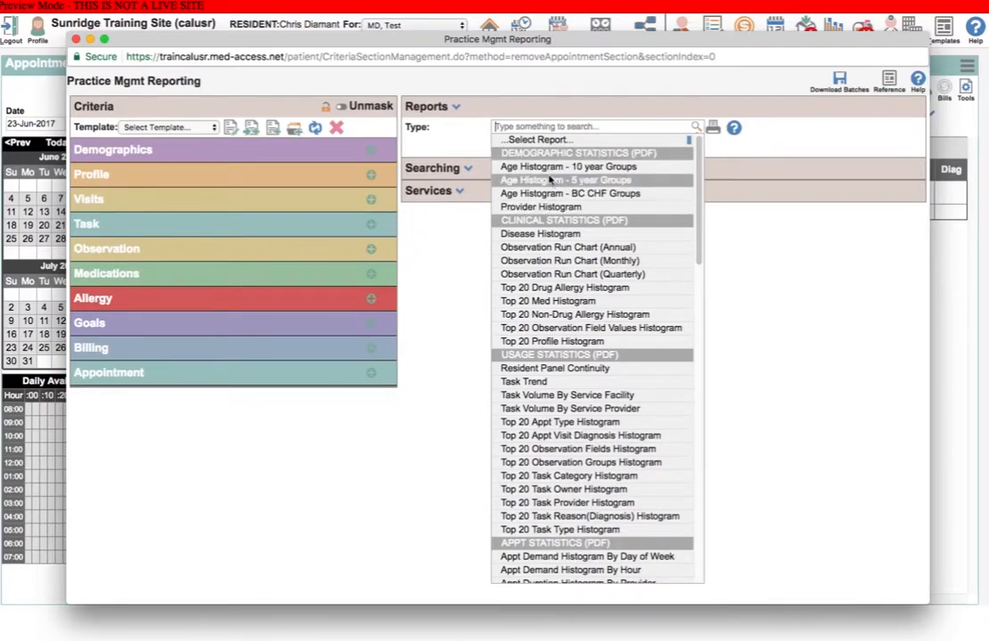
mouse_move(567, 167)
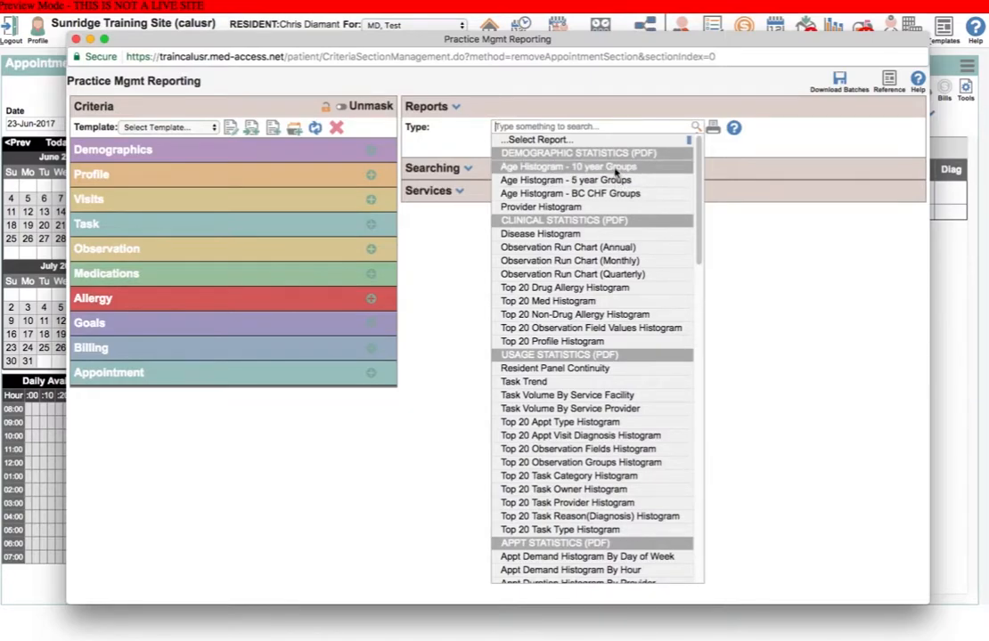
scroll("down", 3)
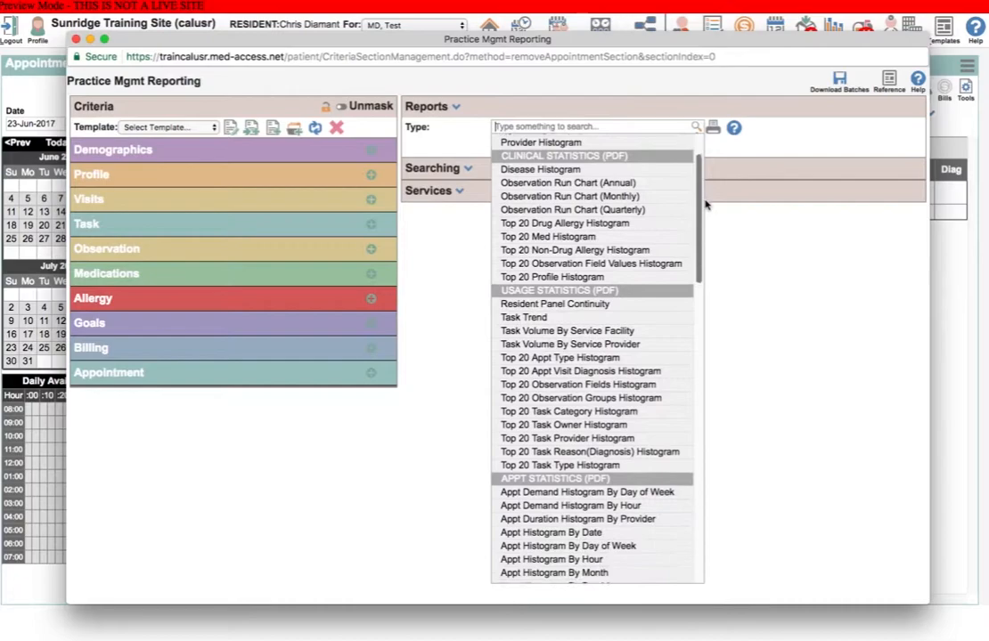
scroll("down", 3)
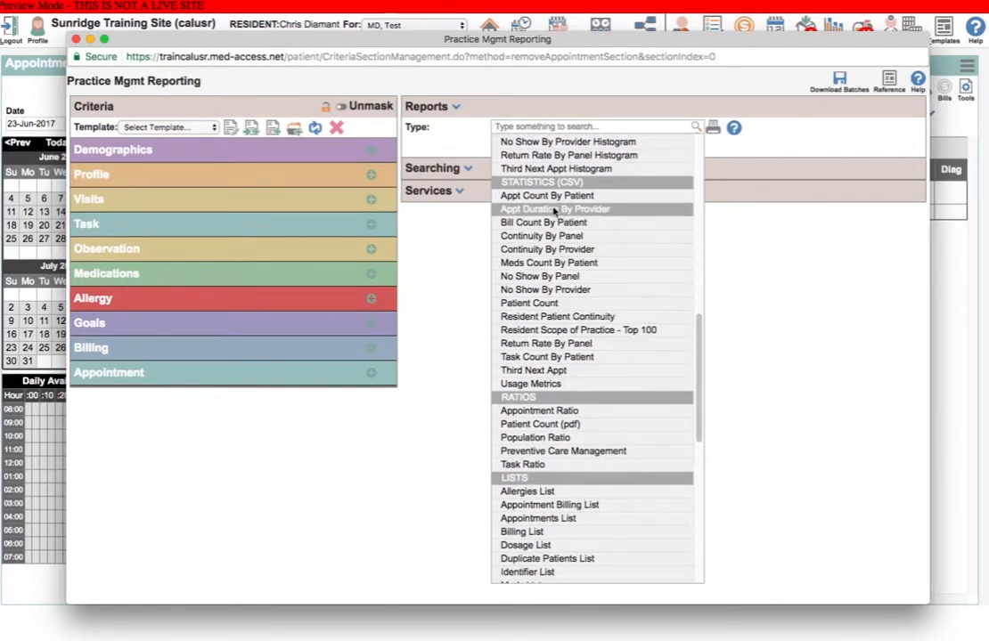
mouse_move(531, 370)
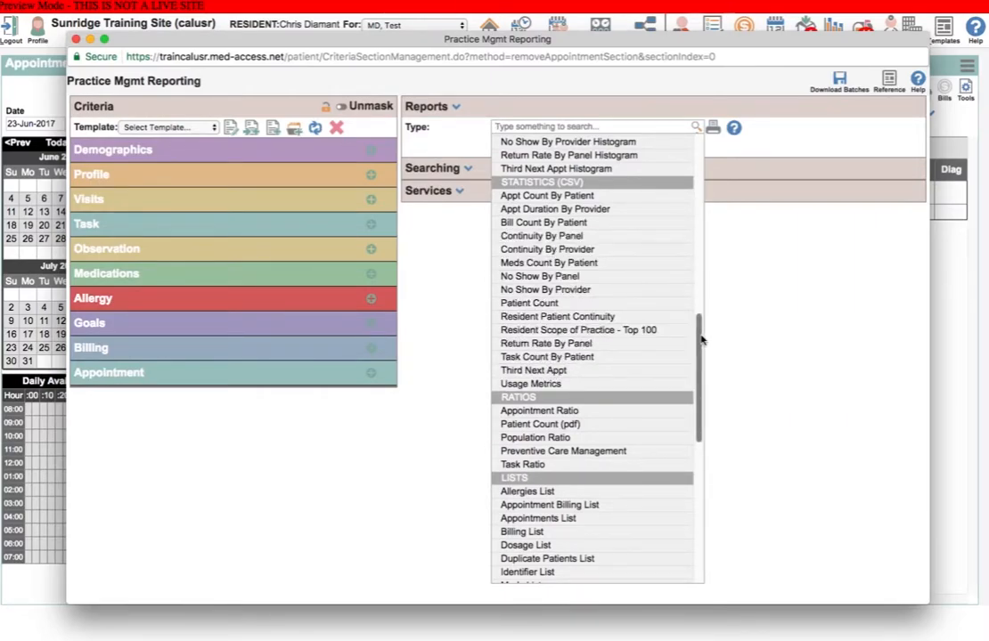
scroll("down", 3)
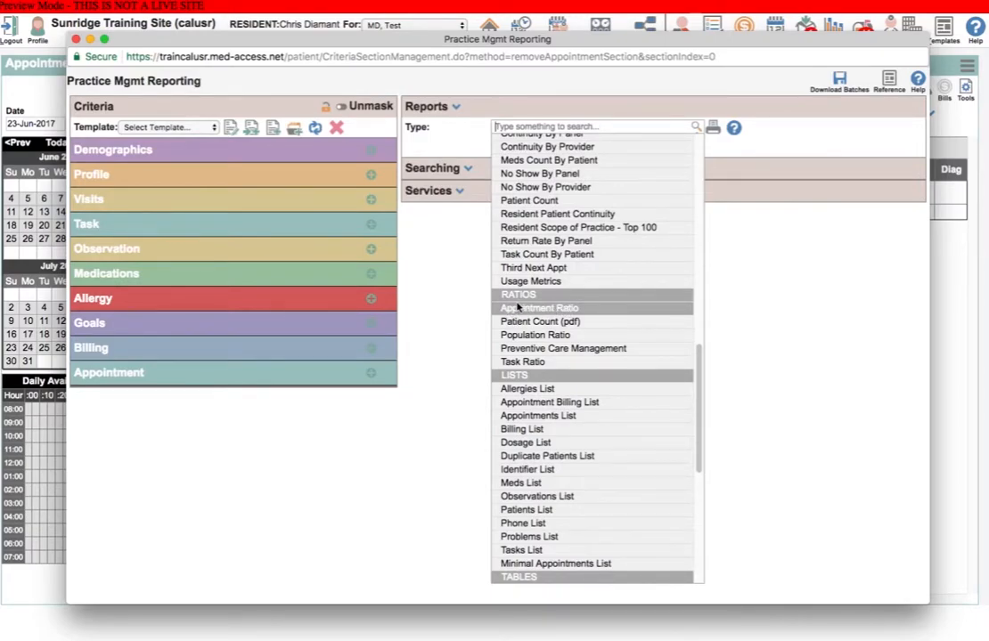
scroll("down", 3)
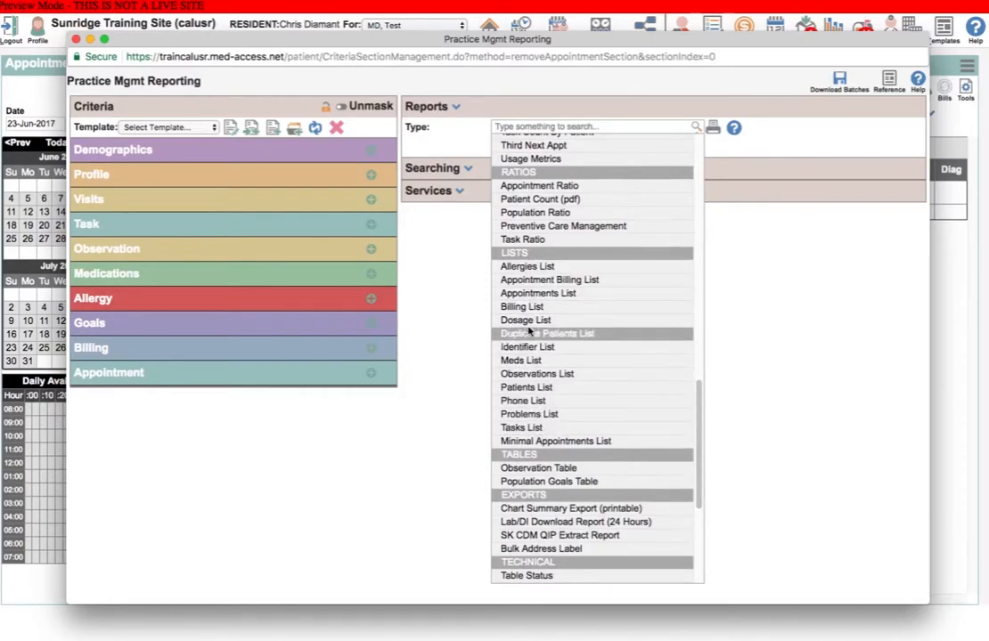
mouse_move(526, 386)
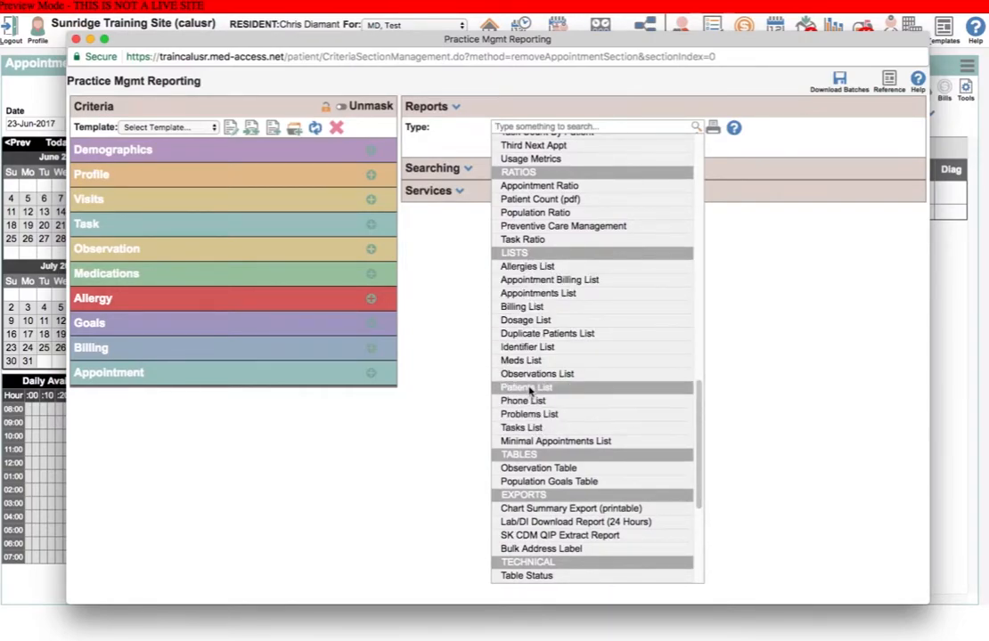
mouse_move(537, 293)
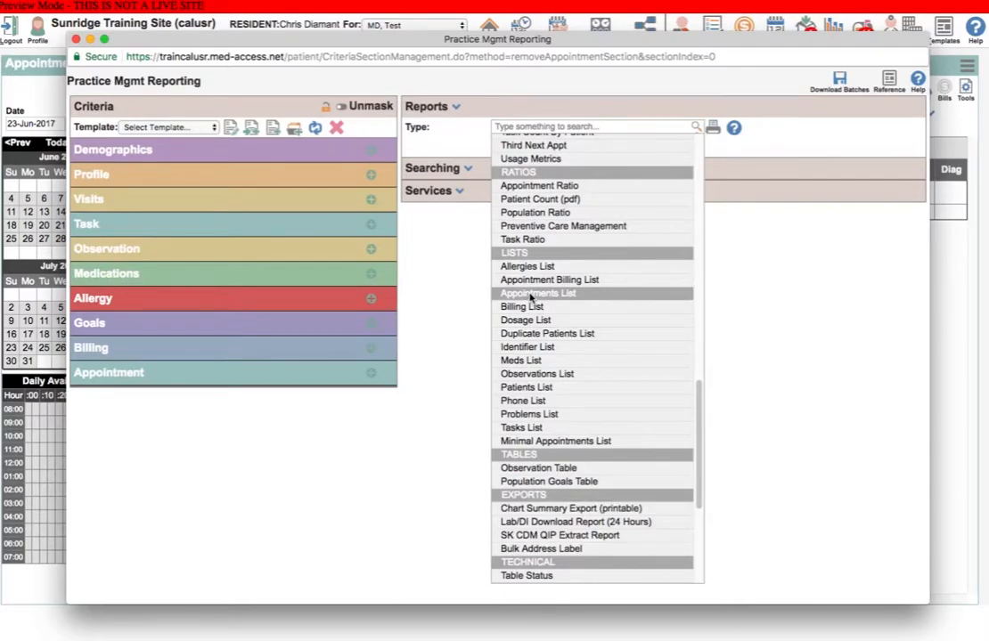
mouse_move(227, 372)
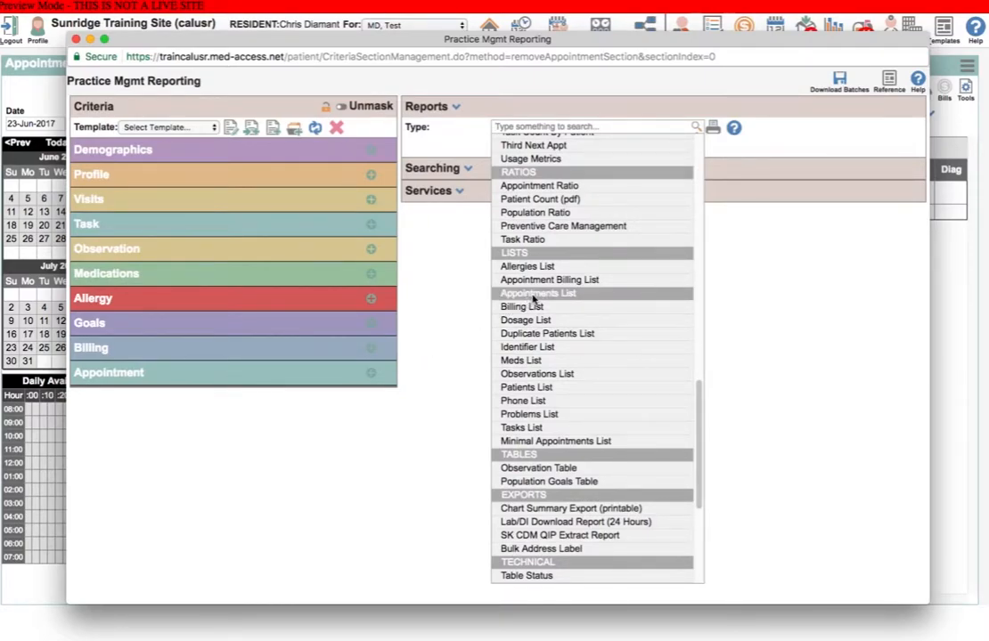
mouse_move(530, 299)
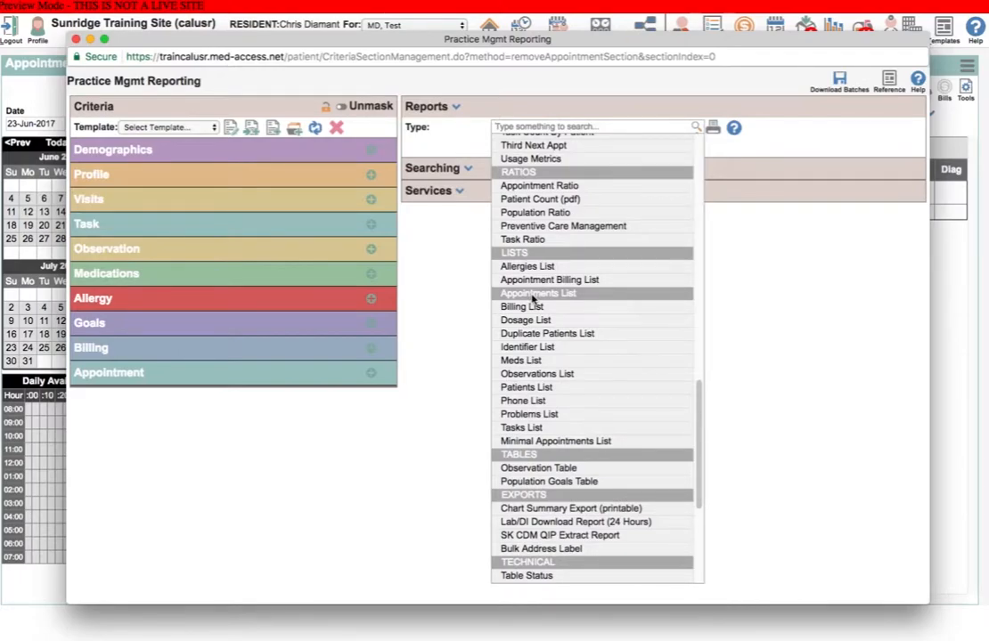
mouse_move(537, 373)
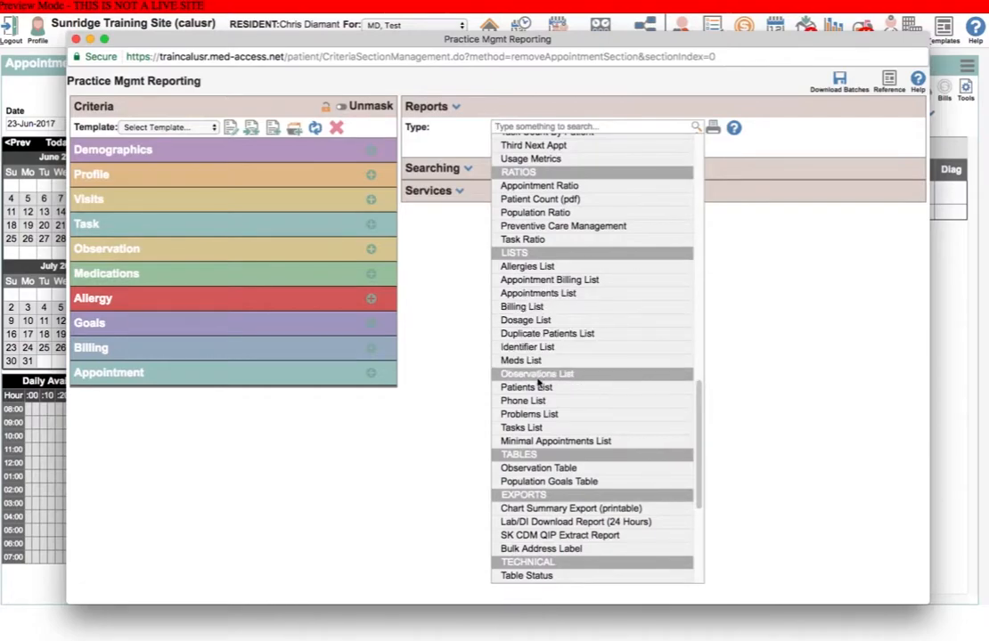
mouse_move(526, 386)
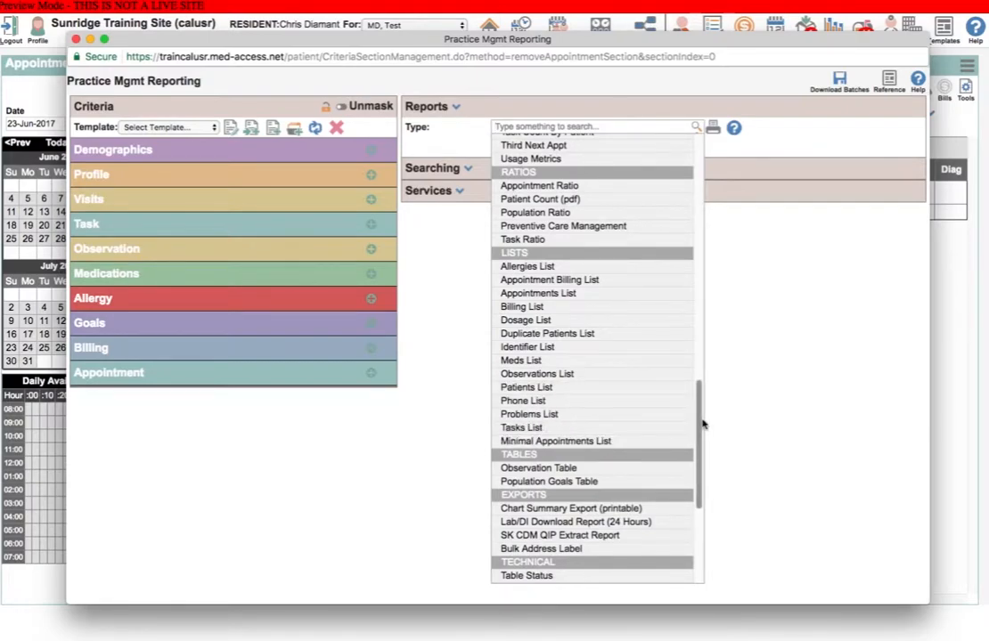
scroll("down", 3)
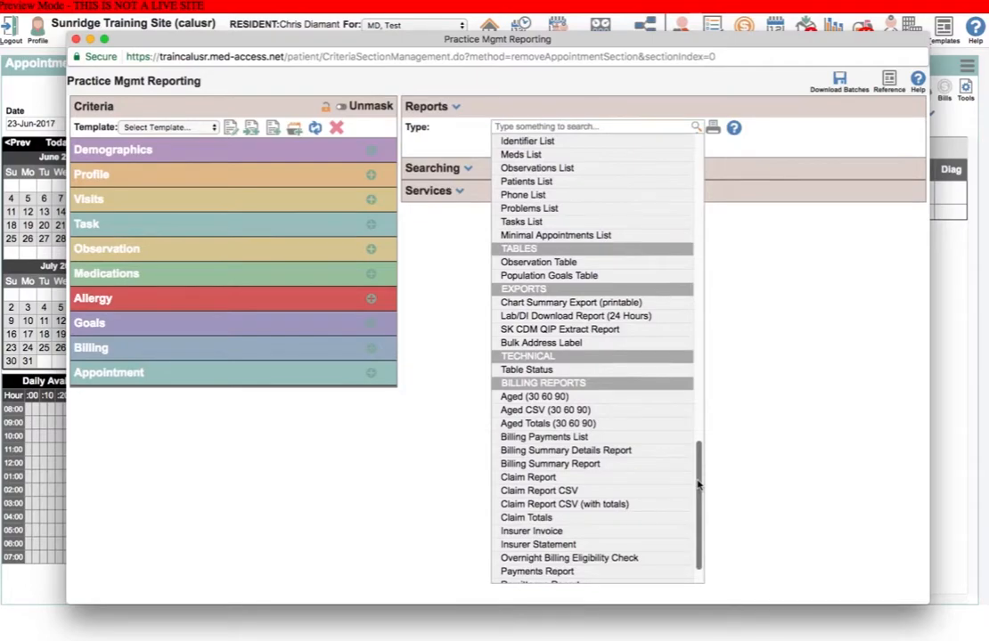
scroll("down", 3)
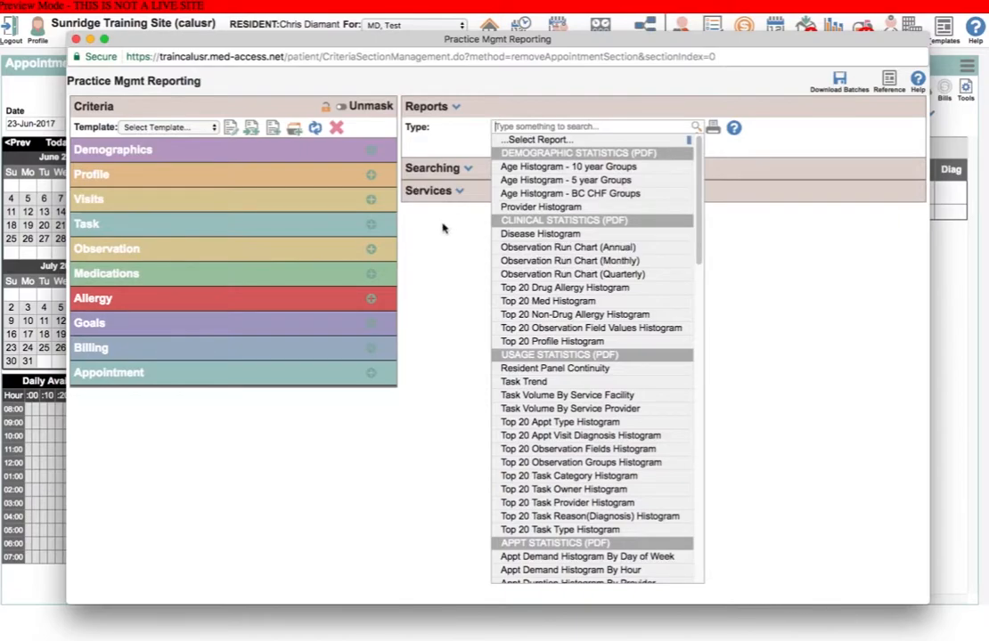
- Request report help twice with no type chosen, dismissing each 'select a report type' alert
left_click(797, 132)
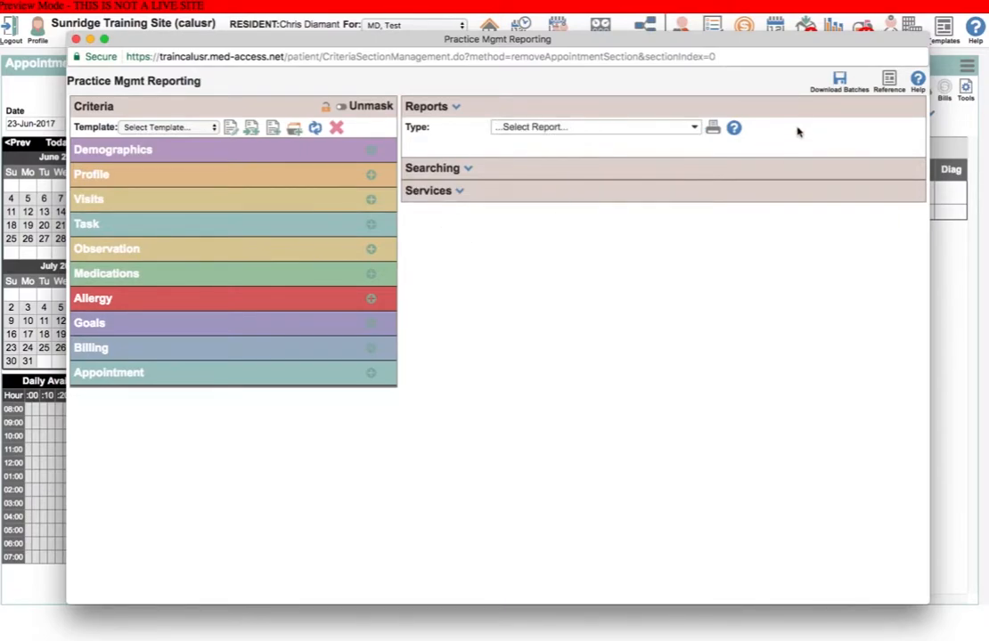
left_click(733, 127)
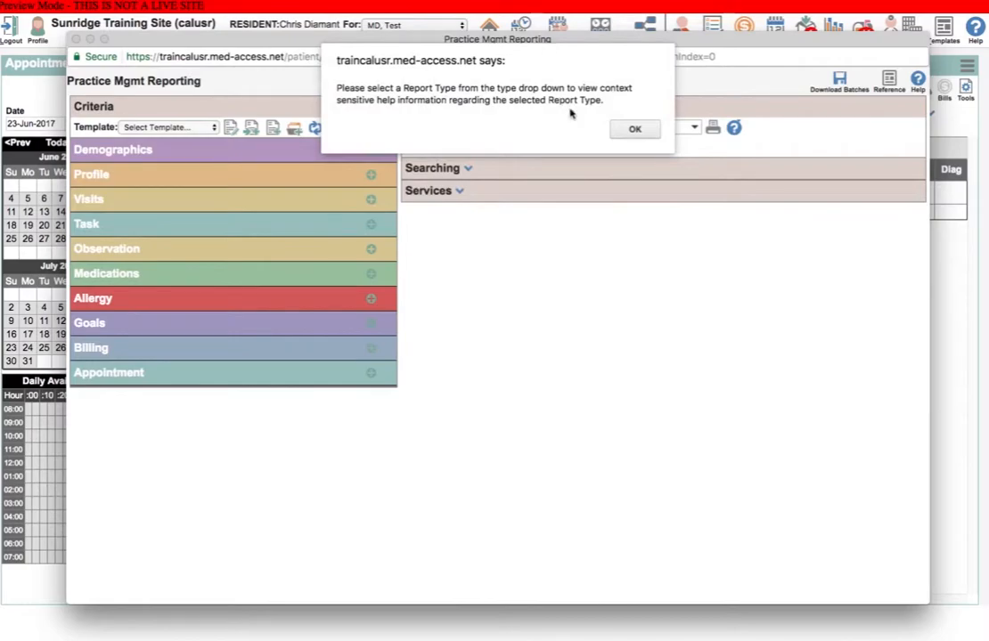
left_click(634, 128)
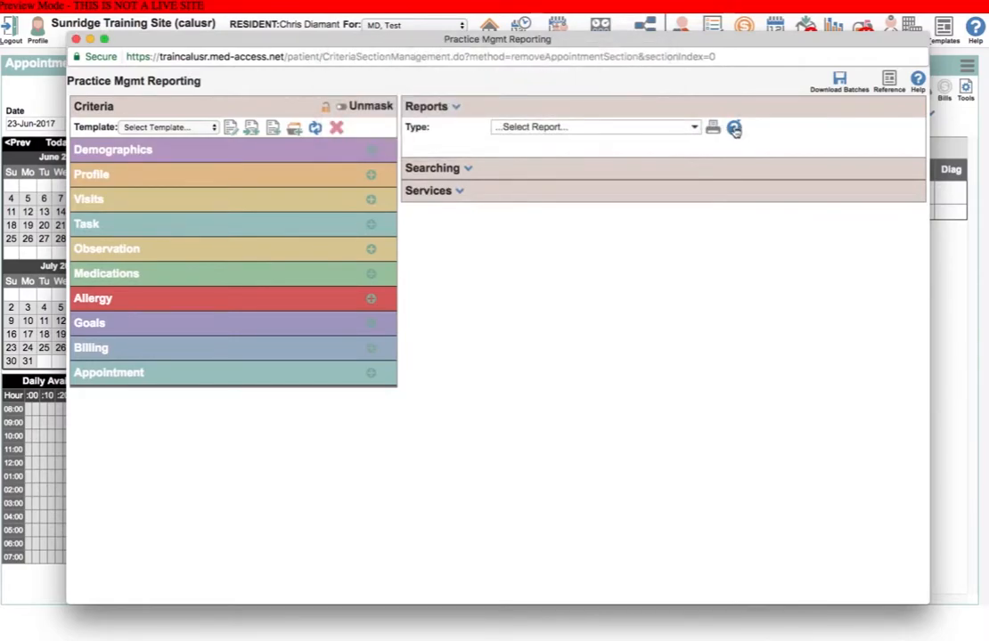
left_click(734, 128)
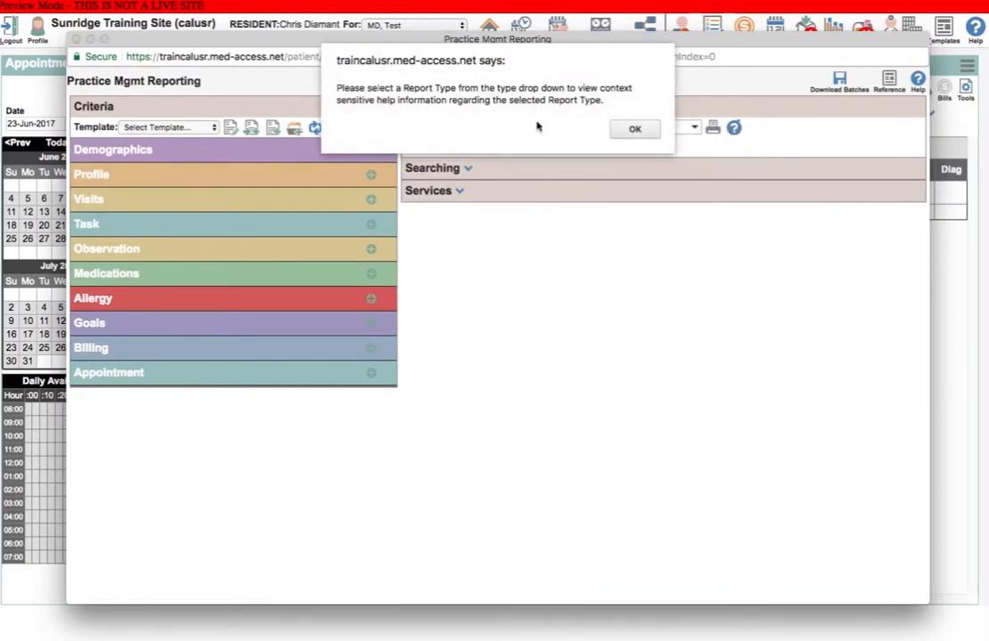
mouse_move(621, 129)
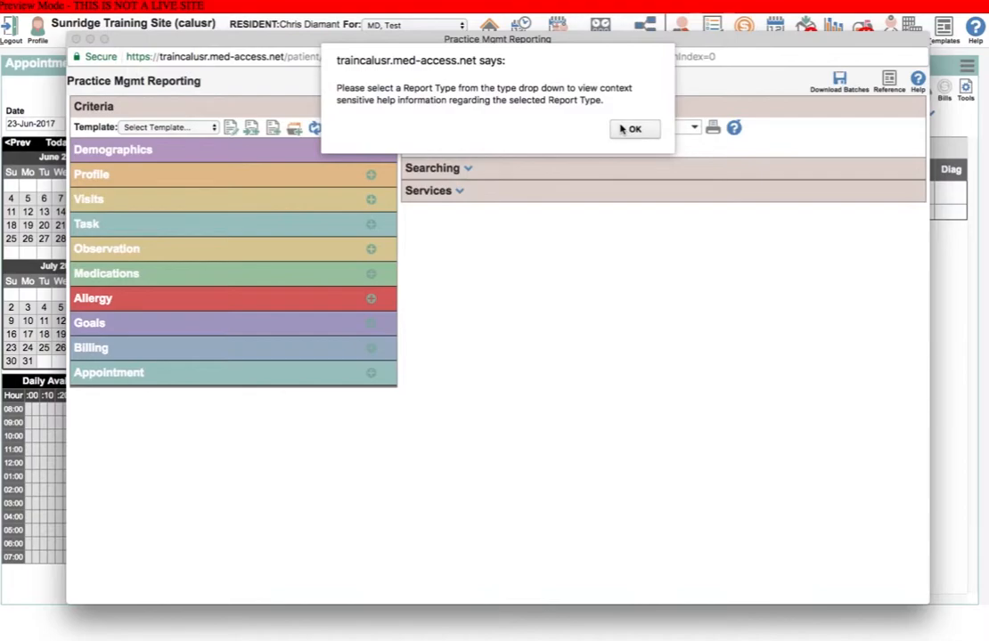
left_click(634, 129)
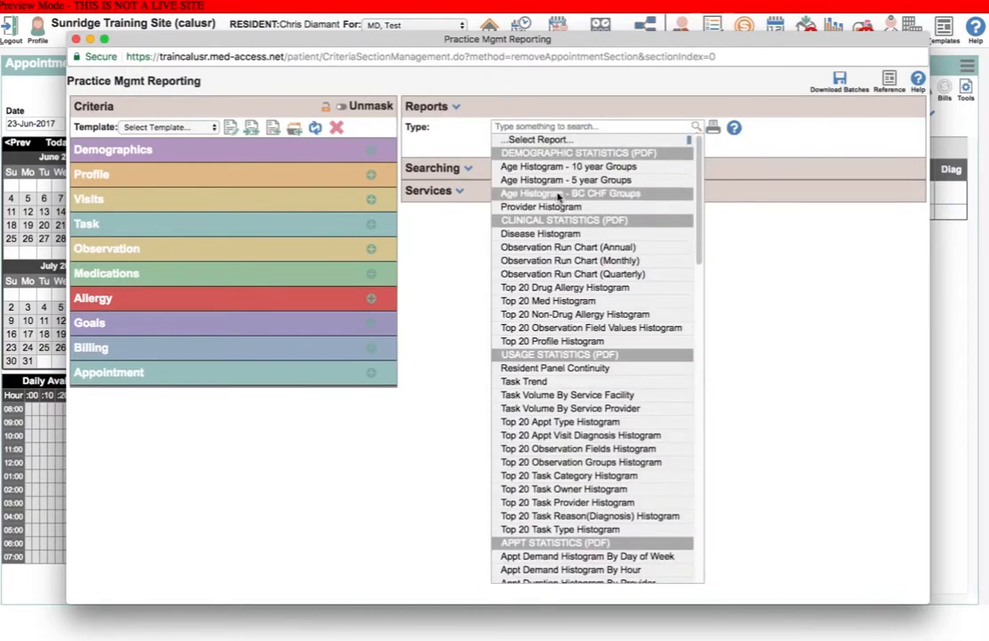
- Choose Age Histogram - 10 year Groups and scroll through its help description
left_click(567, 167)
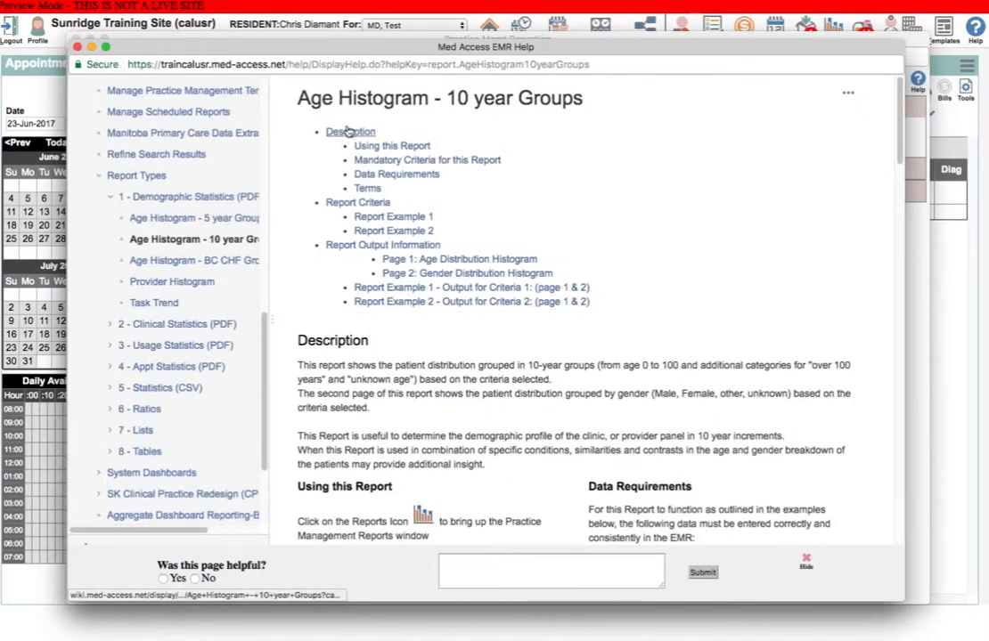
scroll("down", 3)
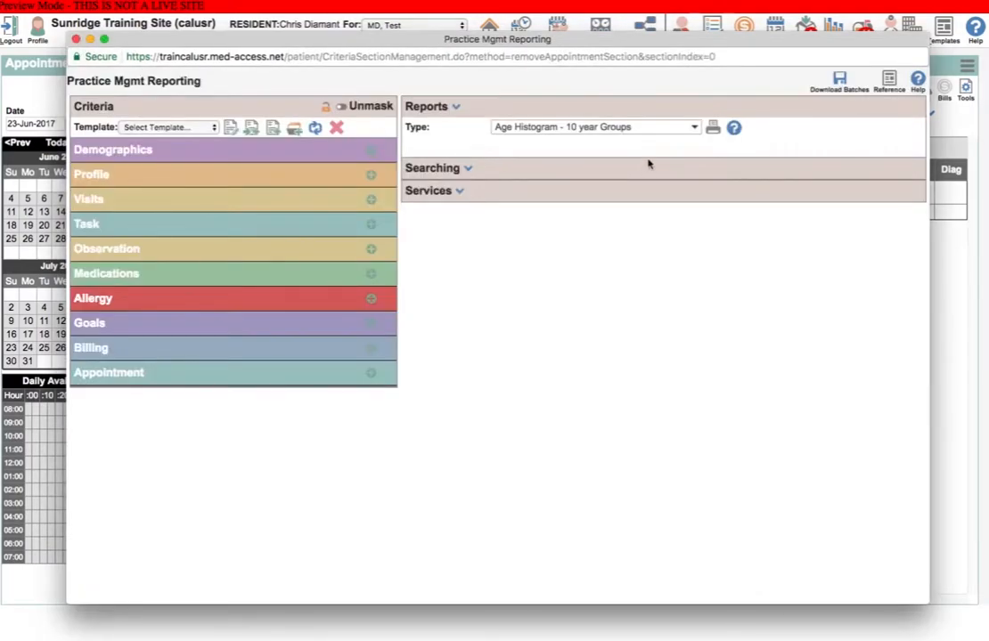
mouse_move(211, 79)
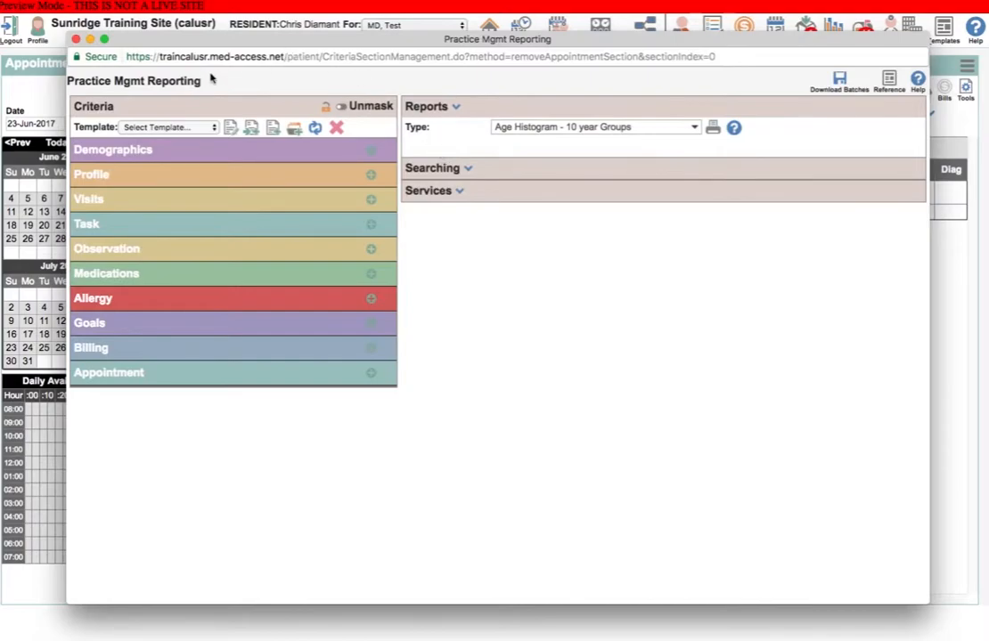